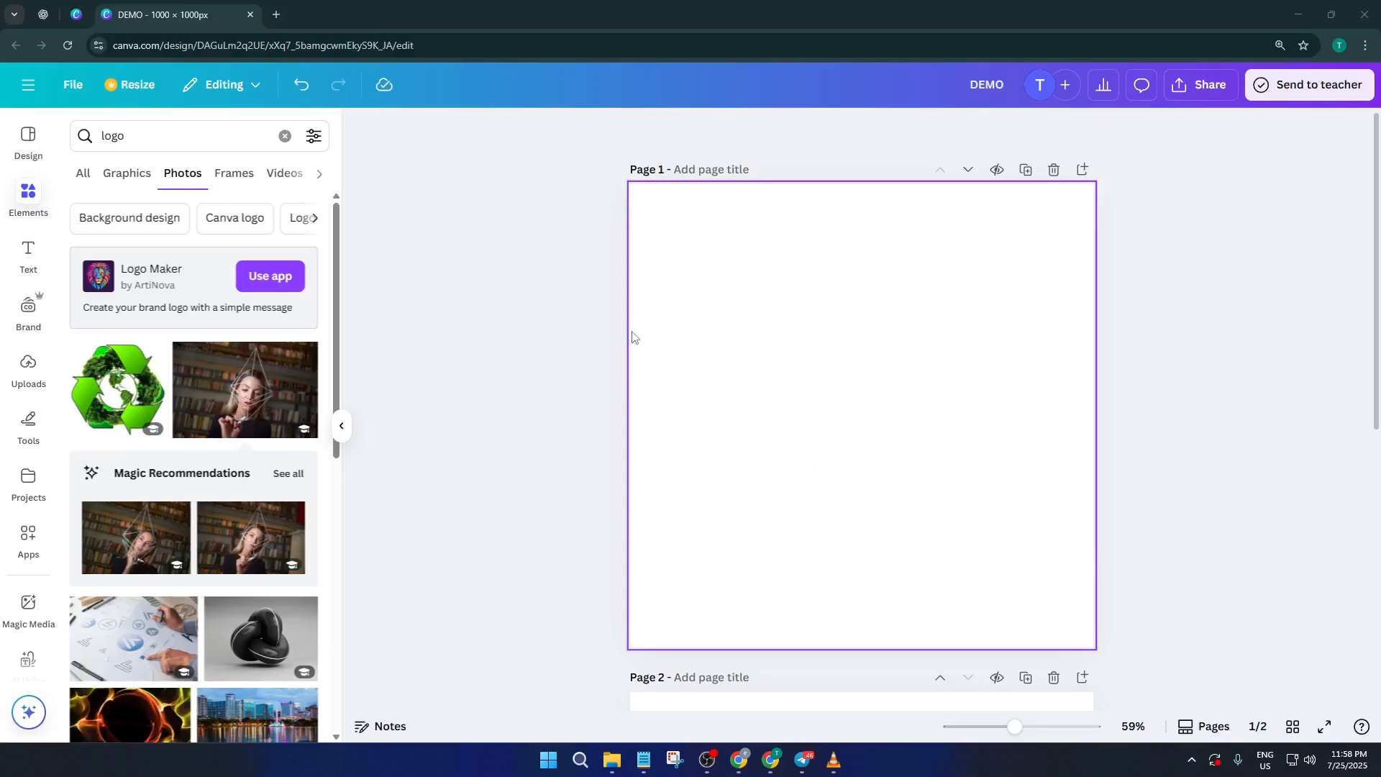
- Clear the 'logo' search so the Elements panel shows its default categories
click(571, 321)
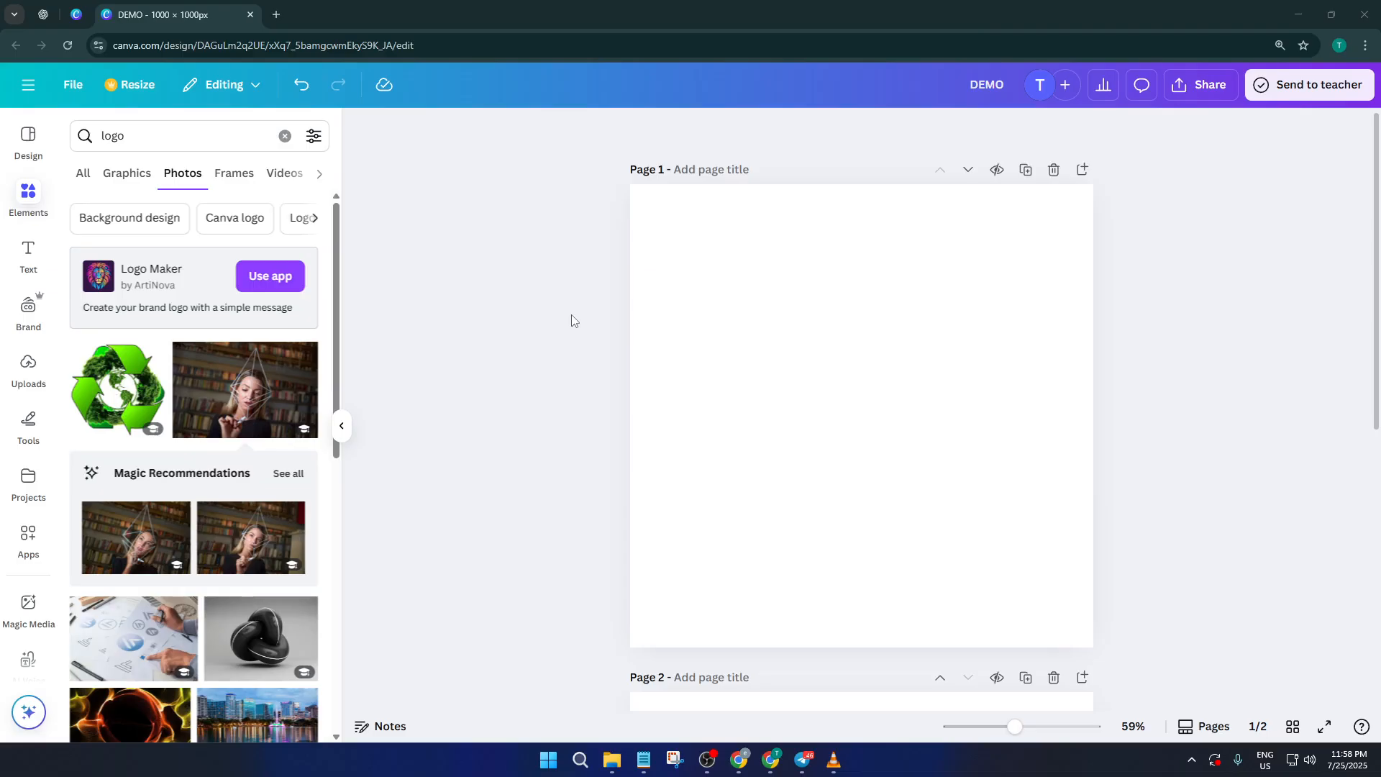
mouse_move(631, 276)
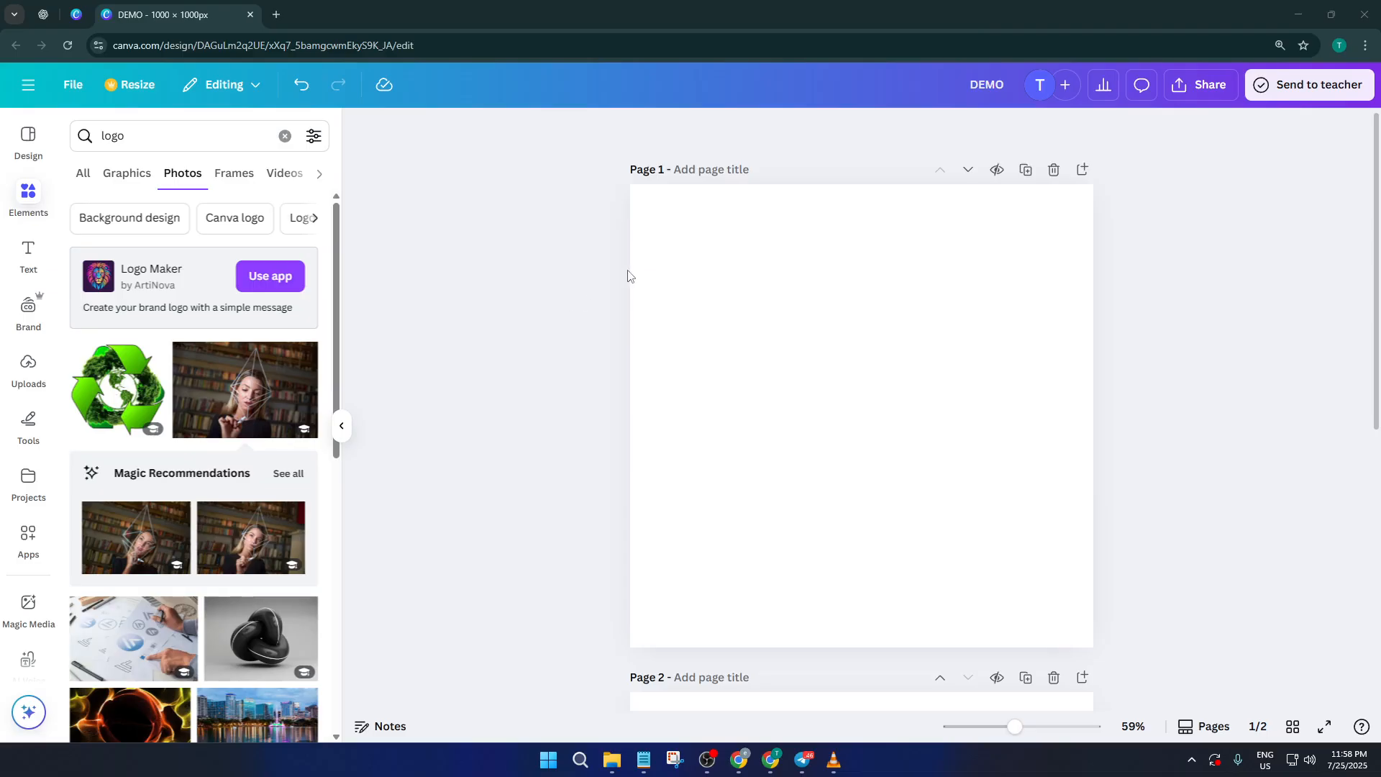
mouse_move(557, 254)
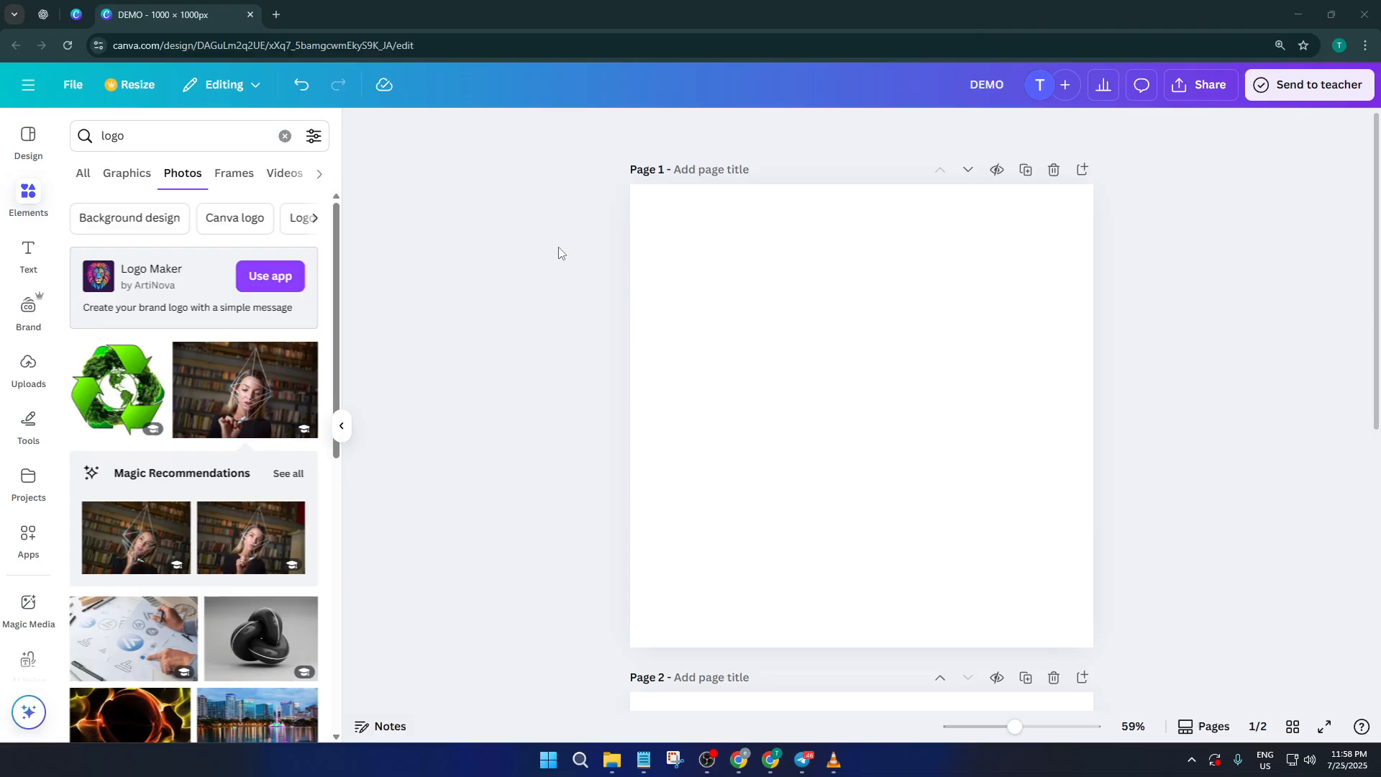
click(82, 173)
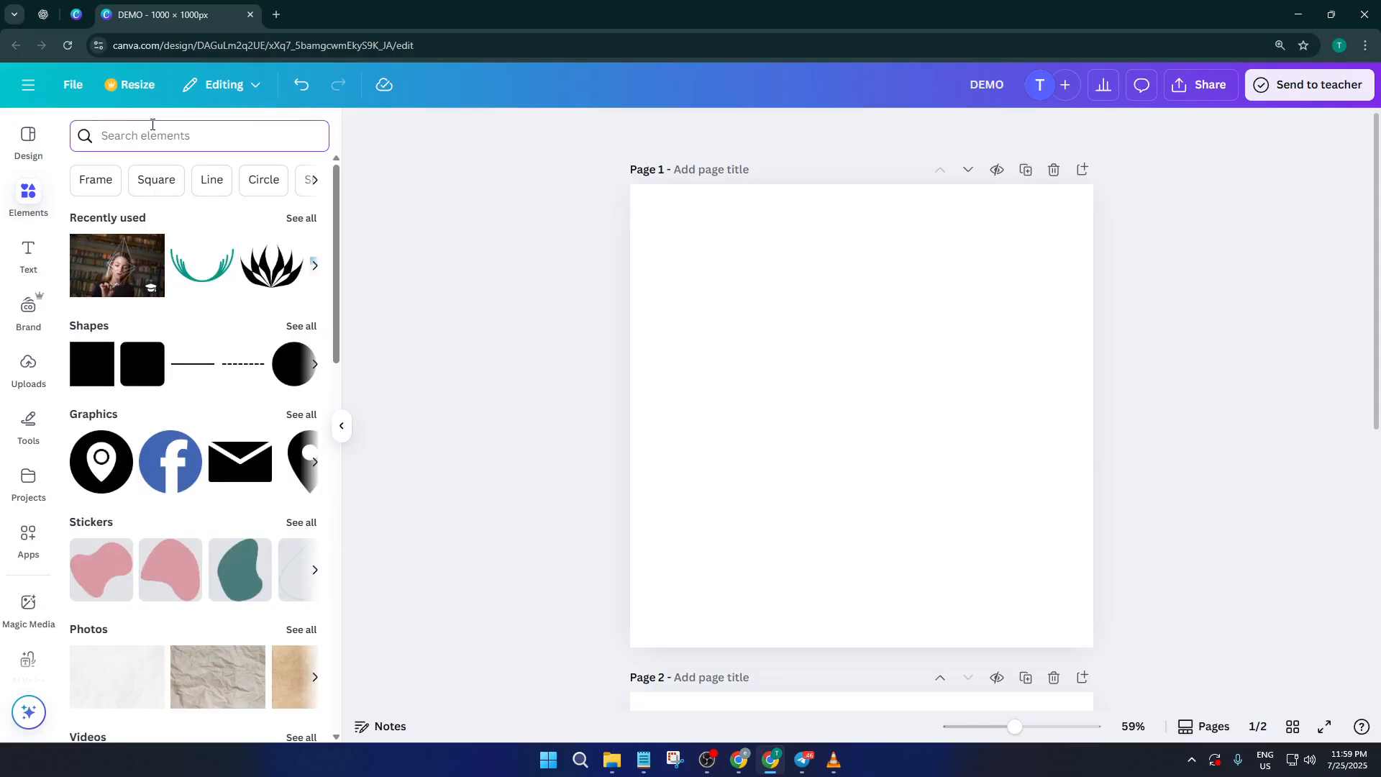
mouse_move(103, 181)
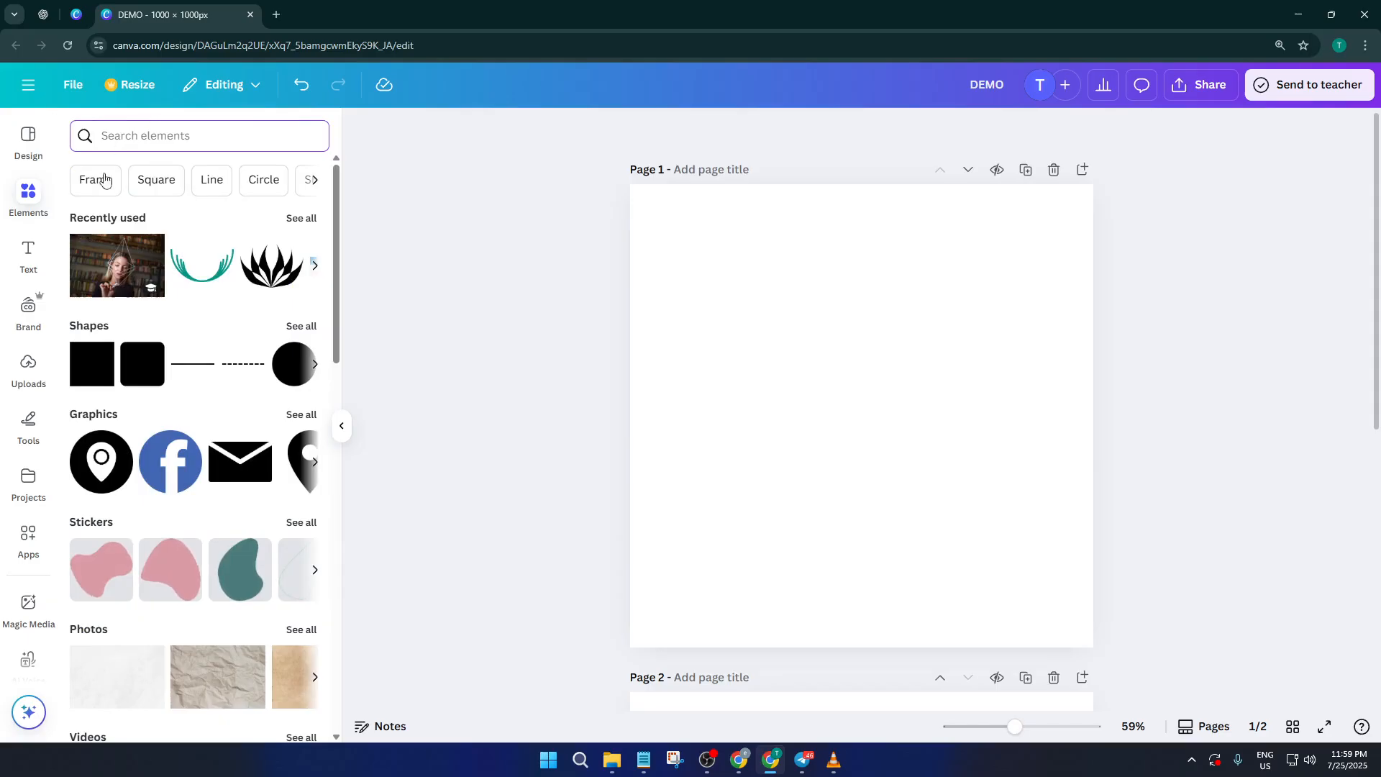
mouse_move(256, 192)
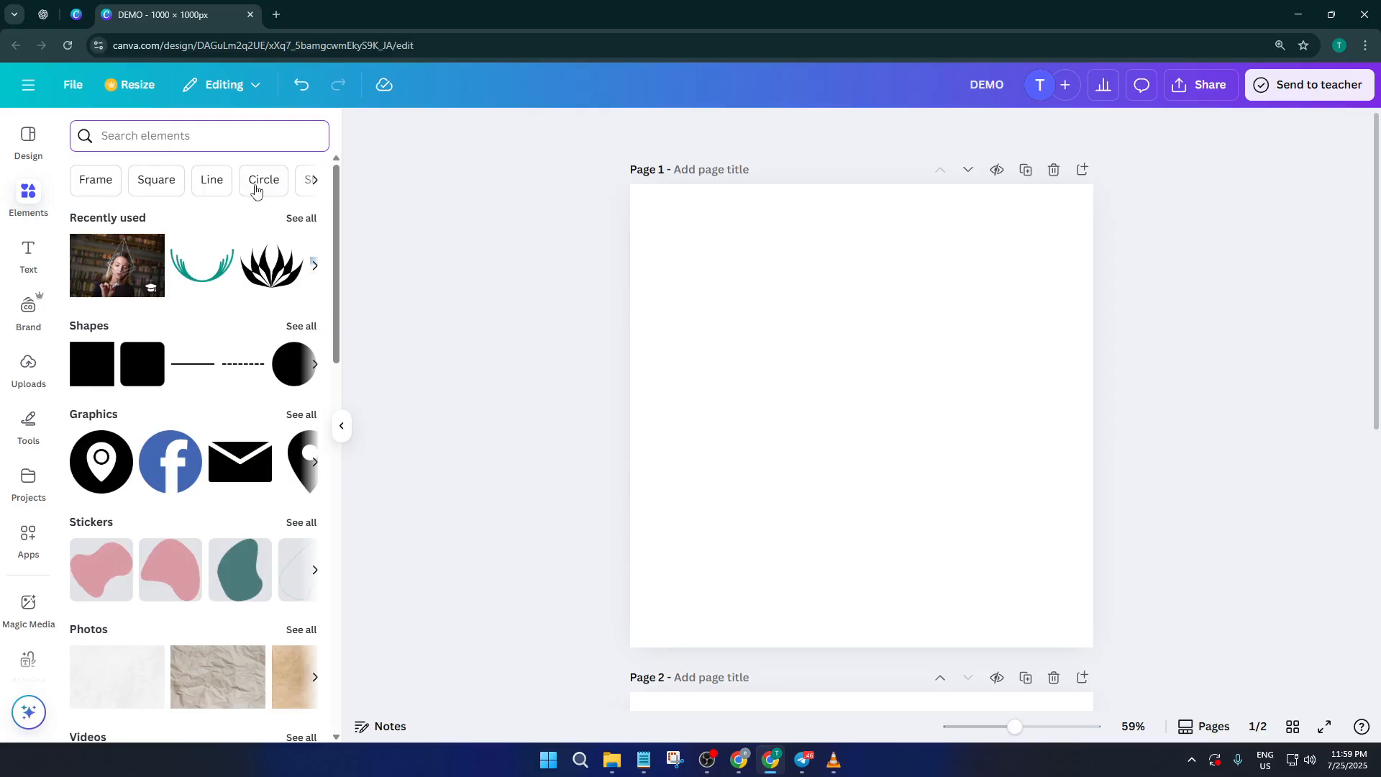
- Browse the suggested search chips, then activate the element search with recent searches shown
click(314, 180)
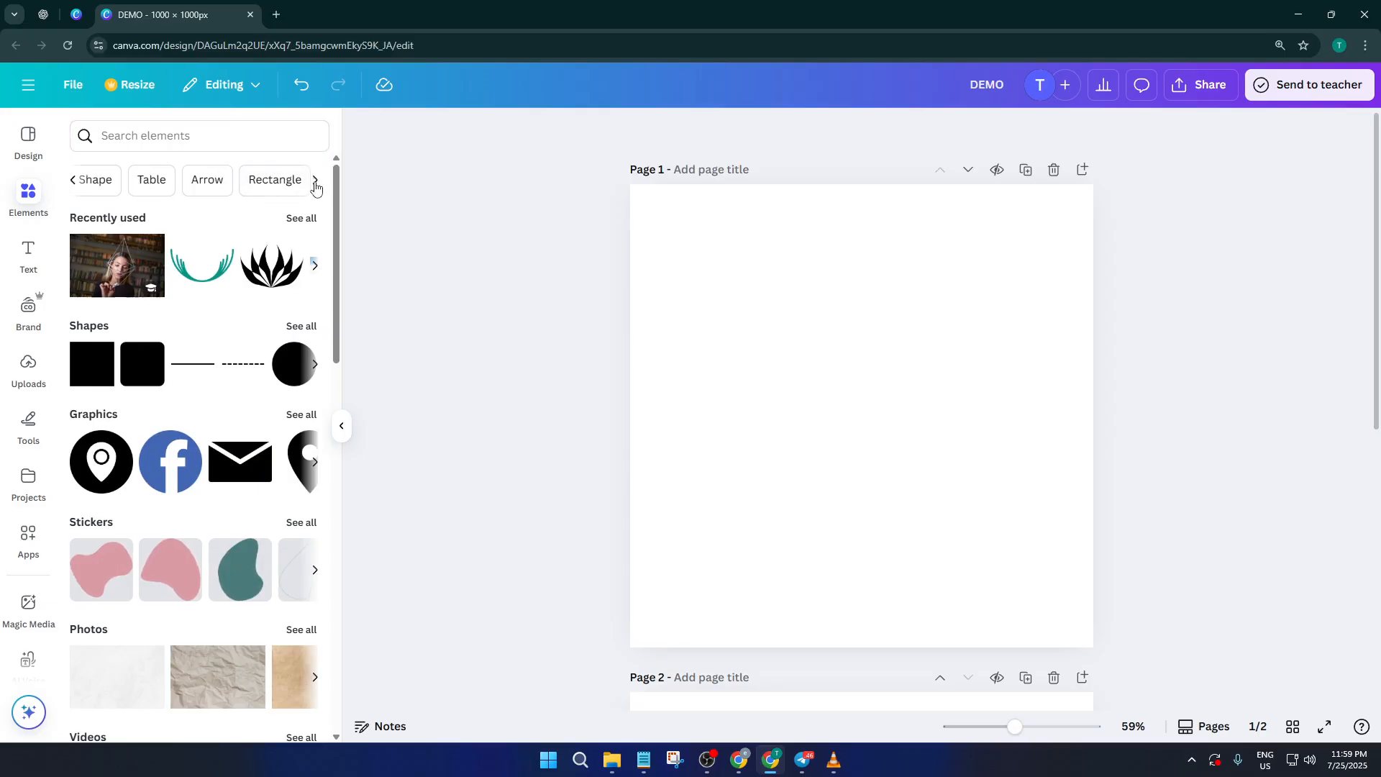
click(313, 180)
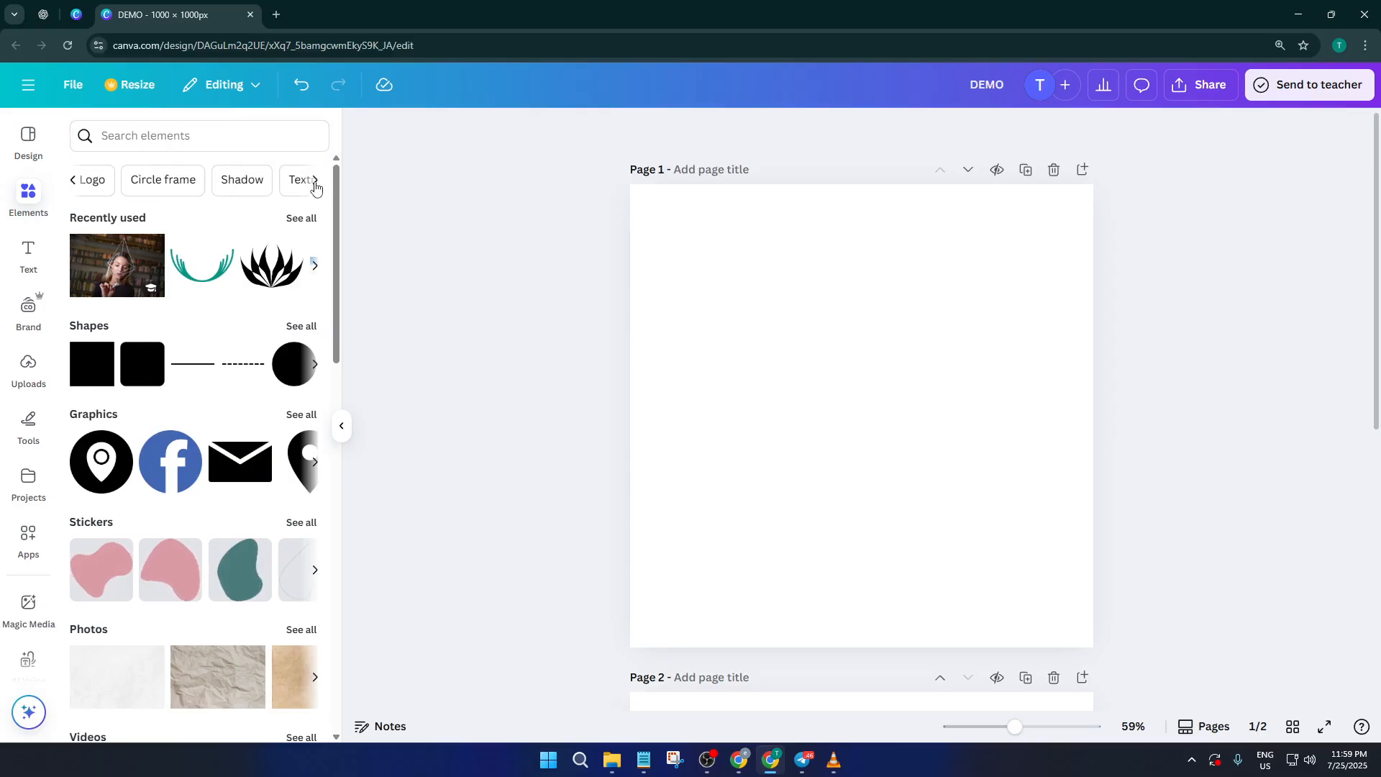
click(314, 186)
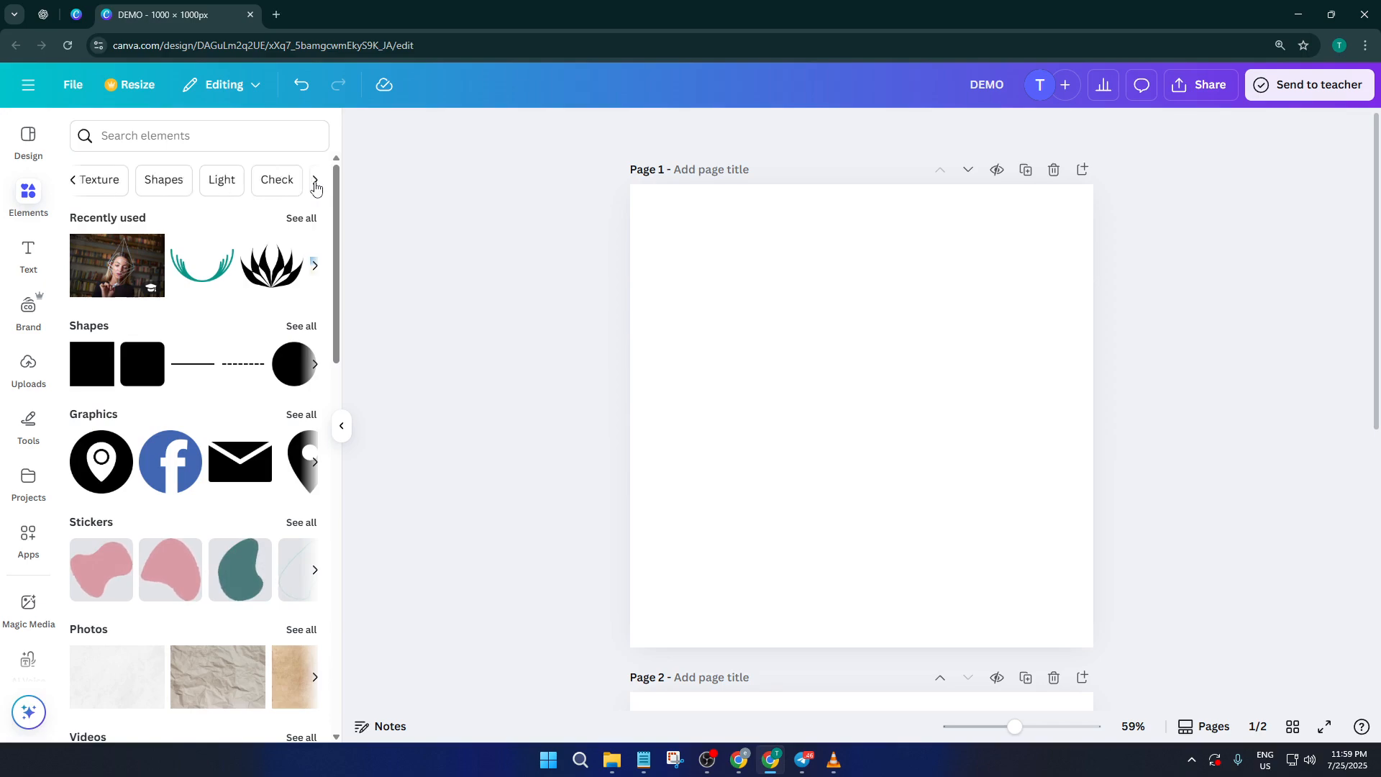
click(315, 183)
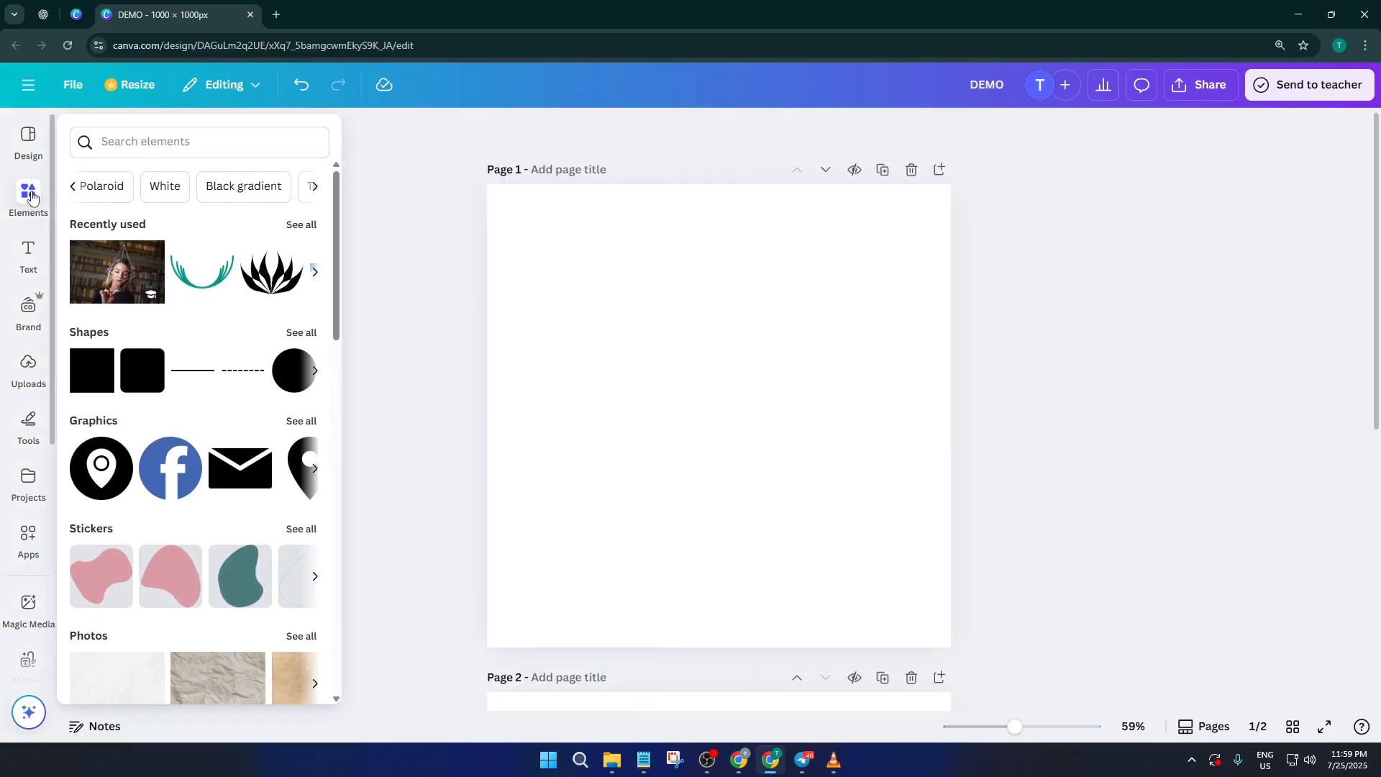
click(186, 141)
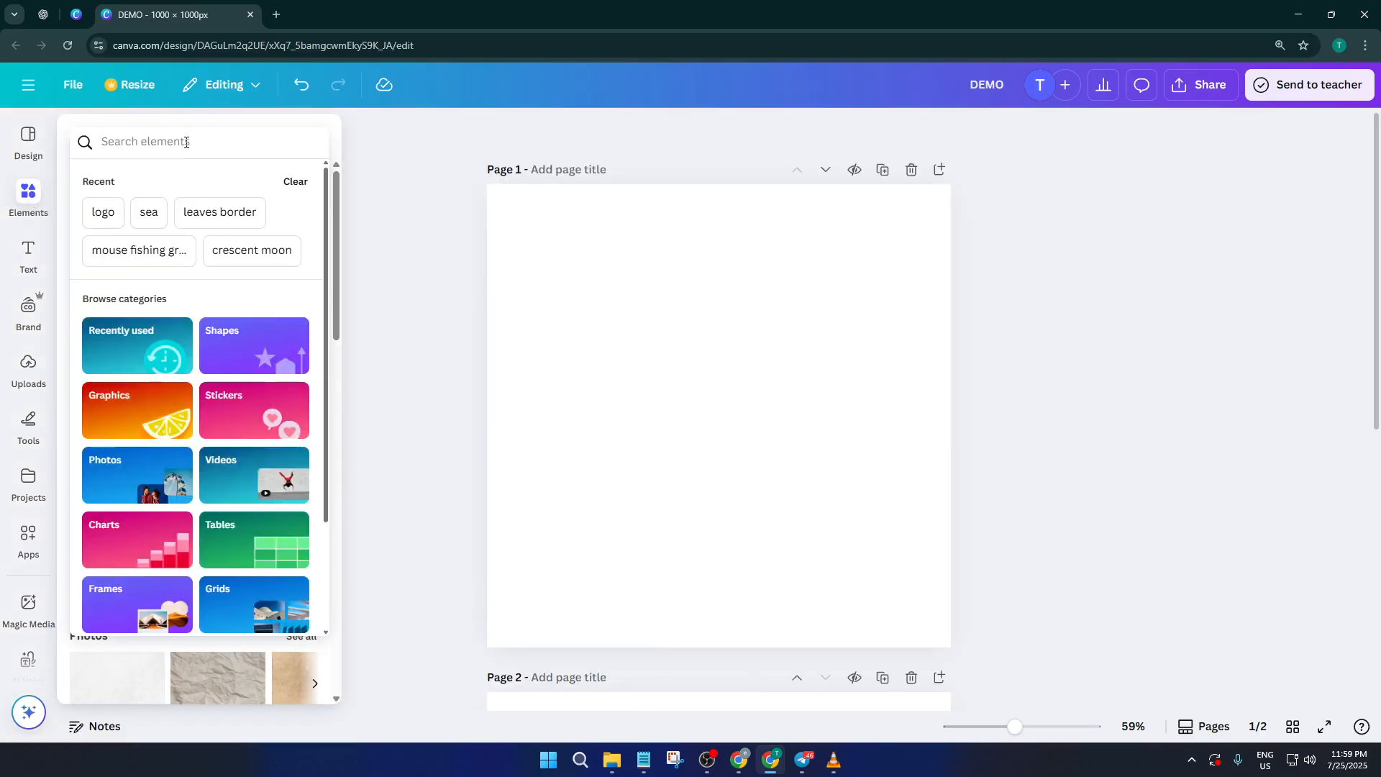
- Search 'photo', filter to Photos, and add the couple selfie photo to page 1
text(photo)
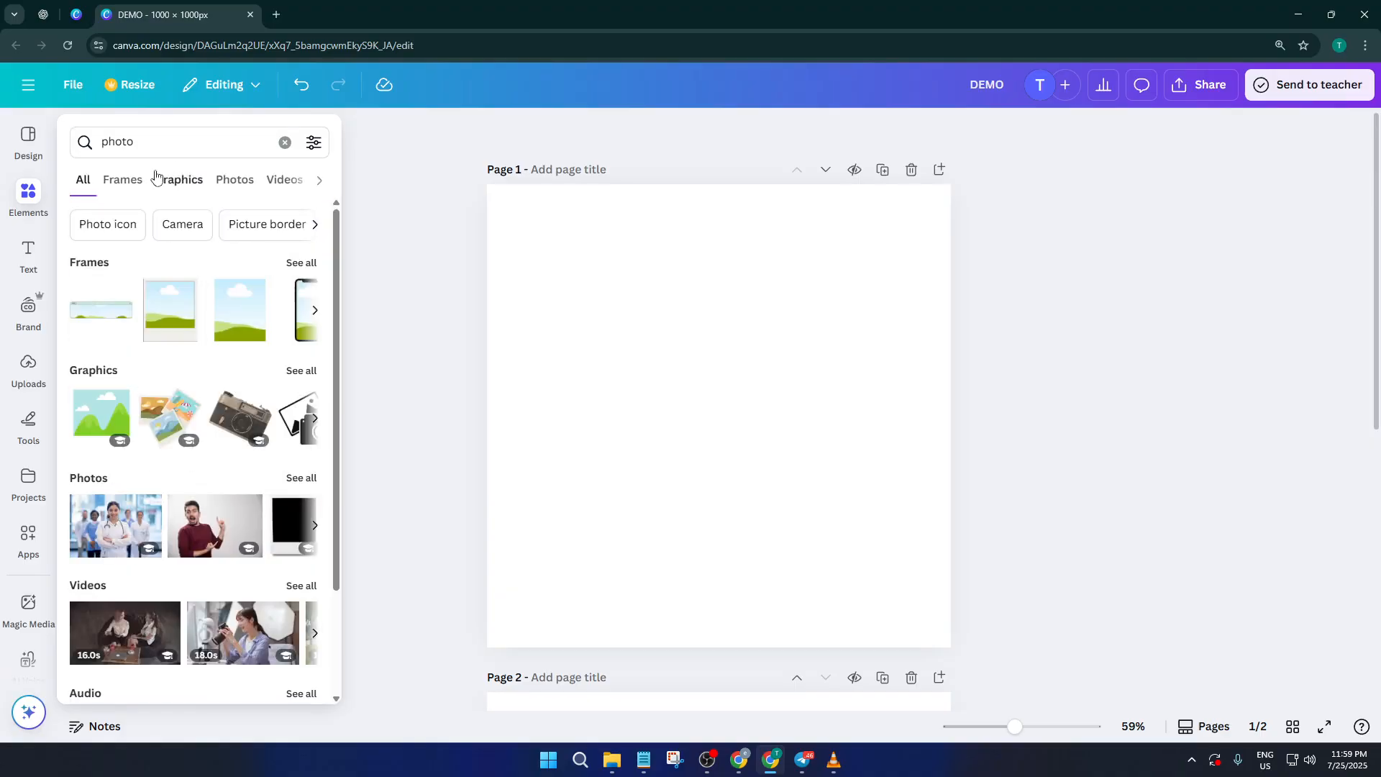
click(234, 180)
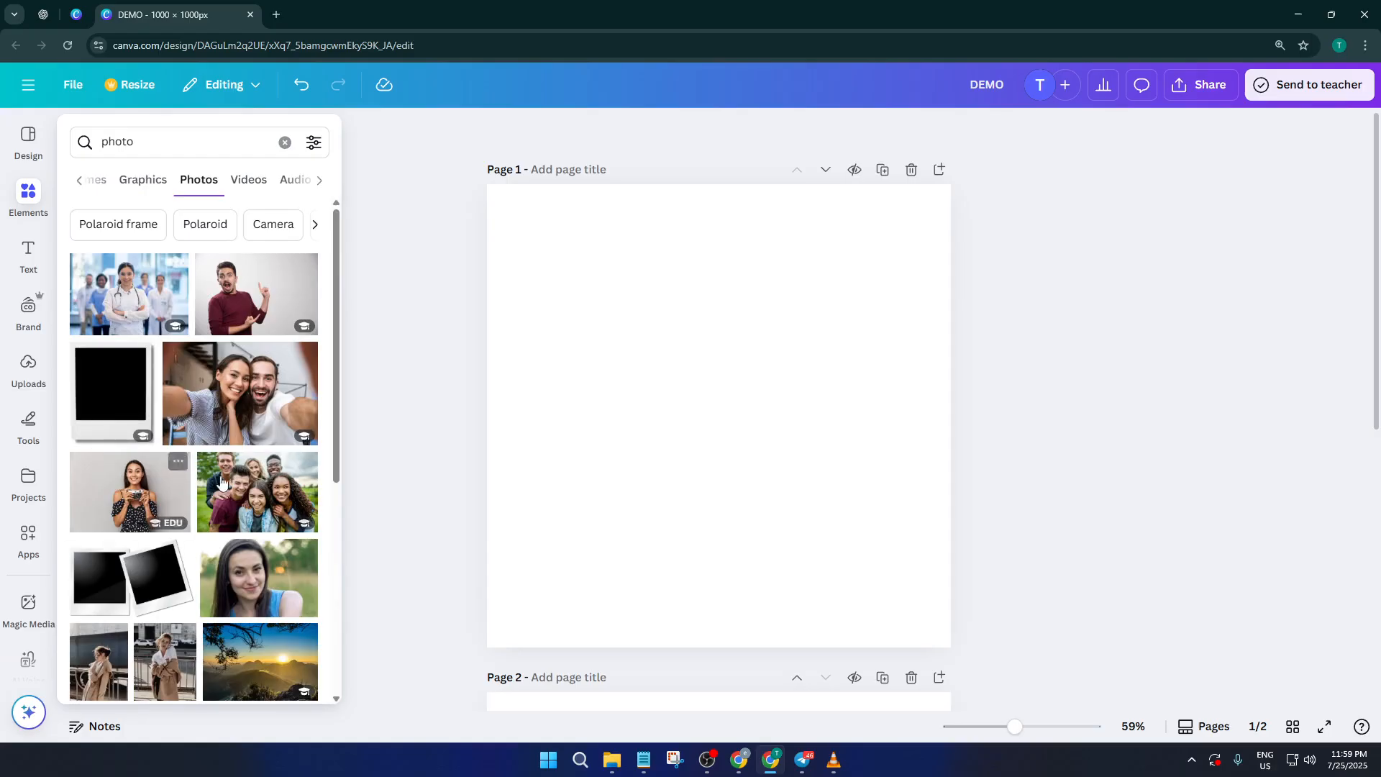
mouse_move(256, 395)
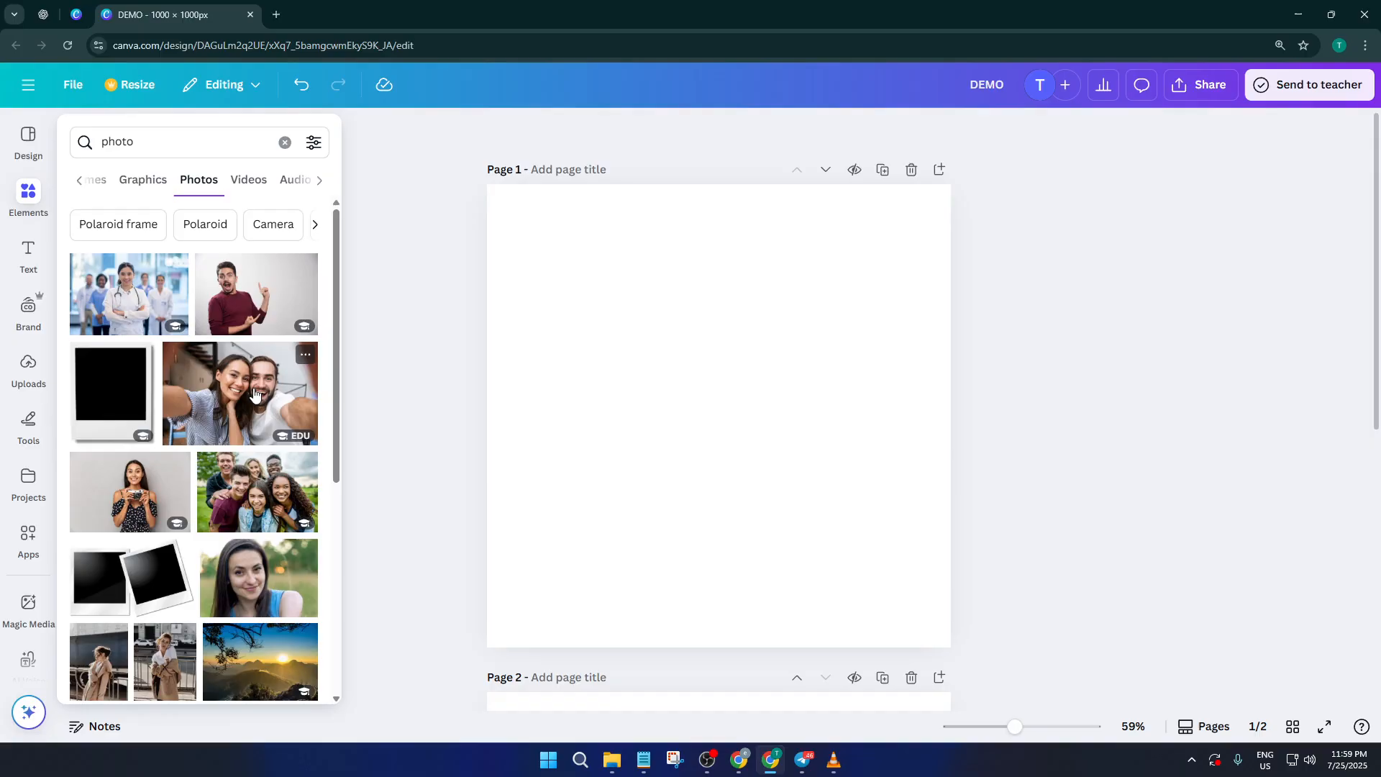
click(239, 395)
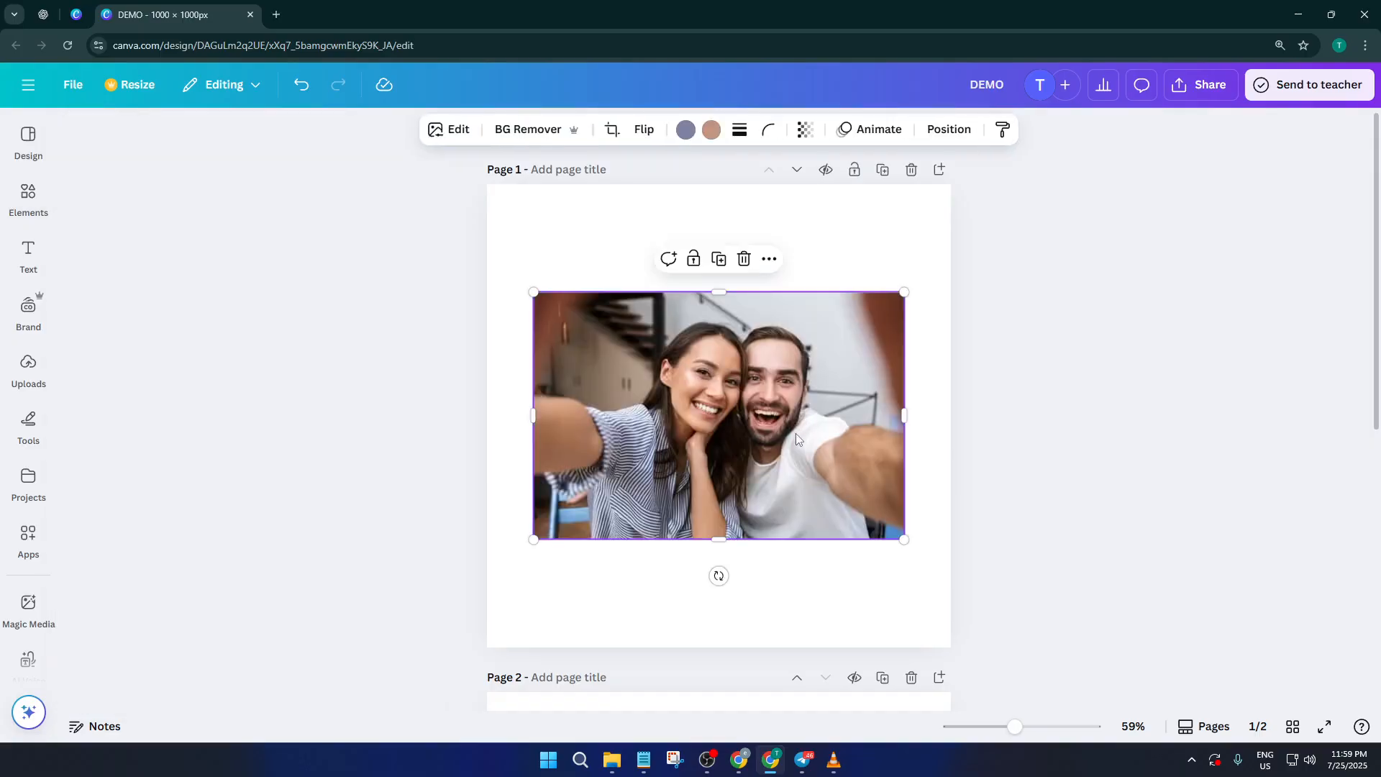
mouse_move(946, 413)
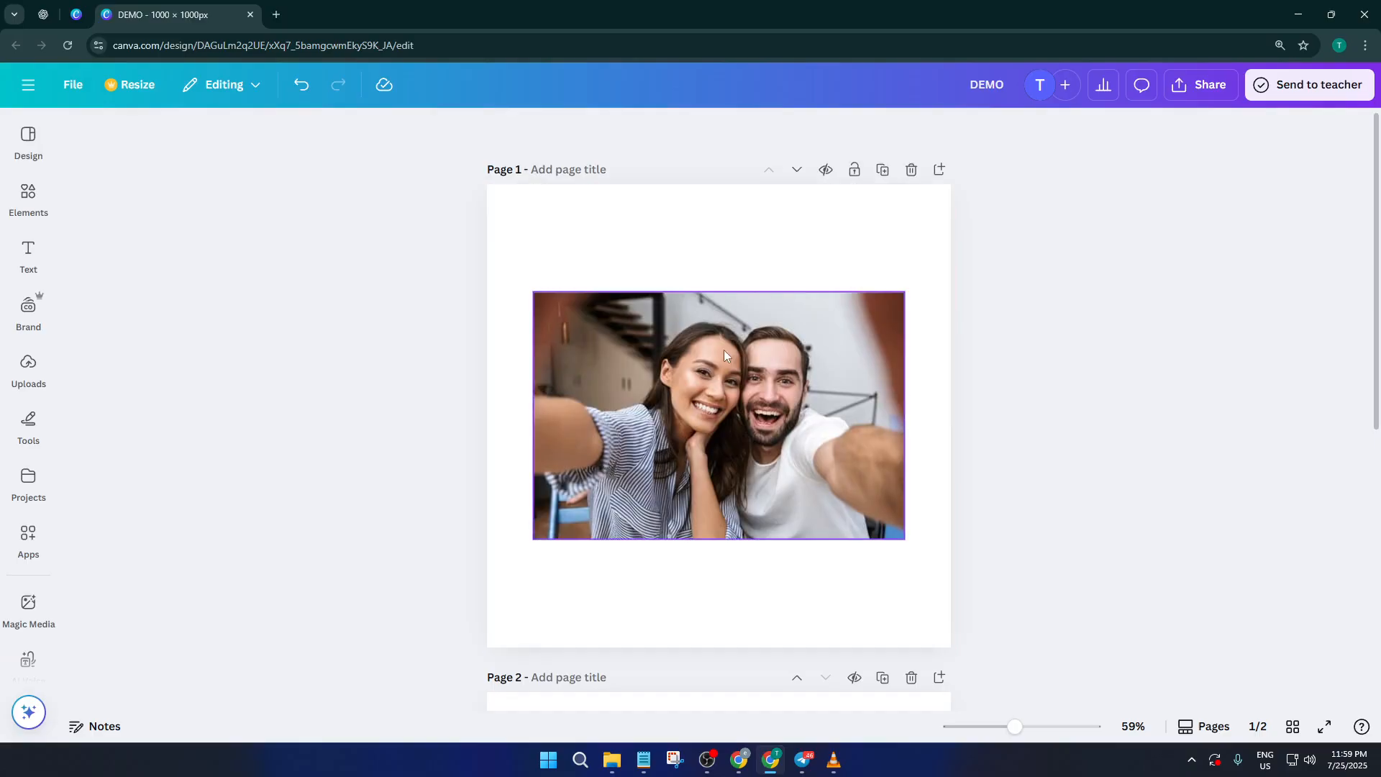
click(718, 414)
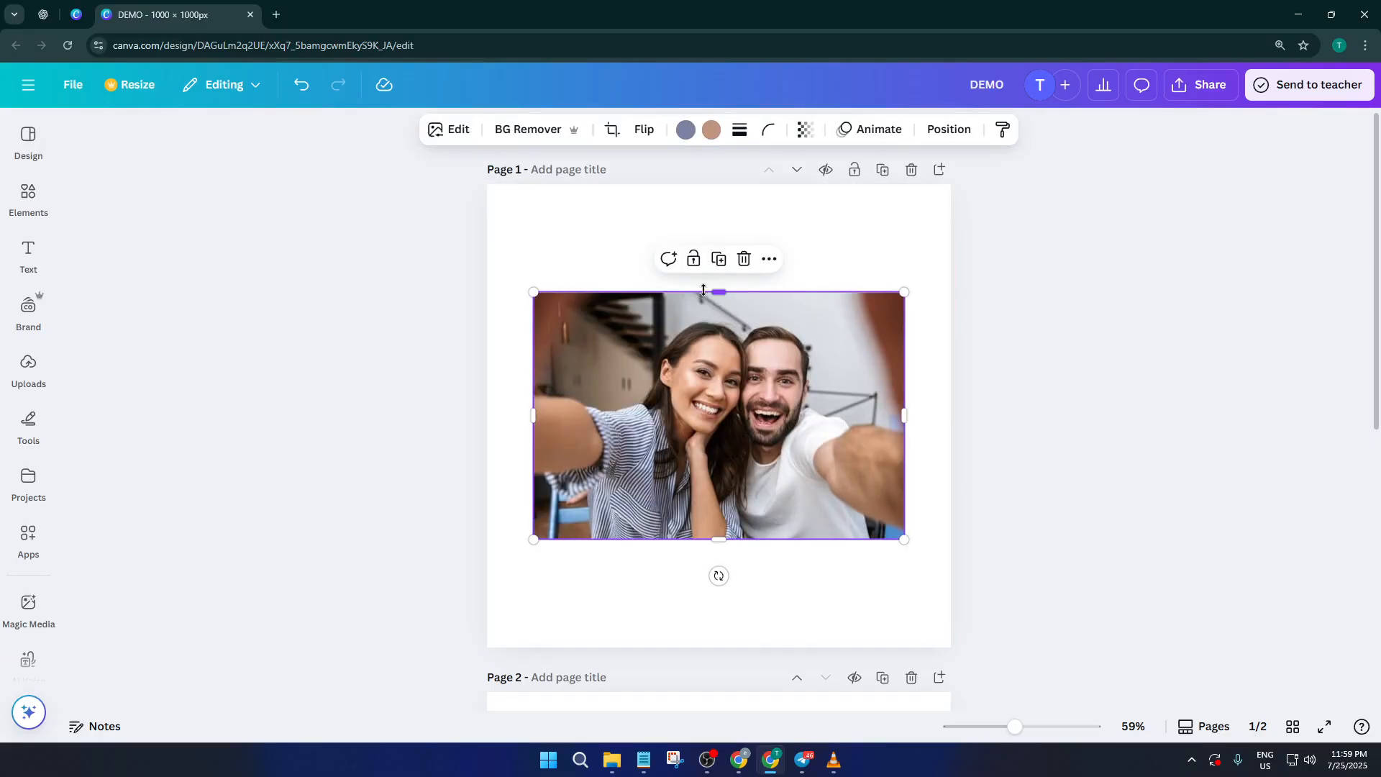
mouse_move(694, 407)
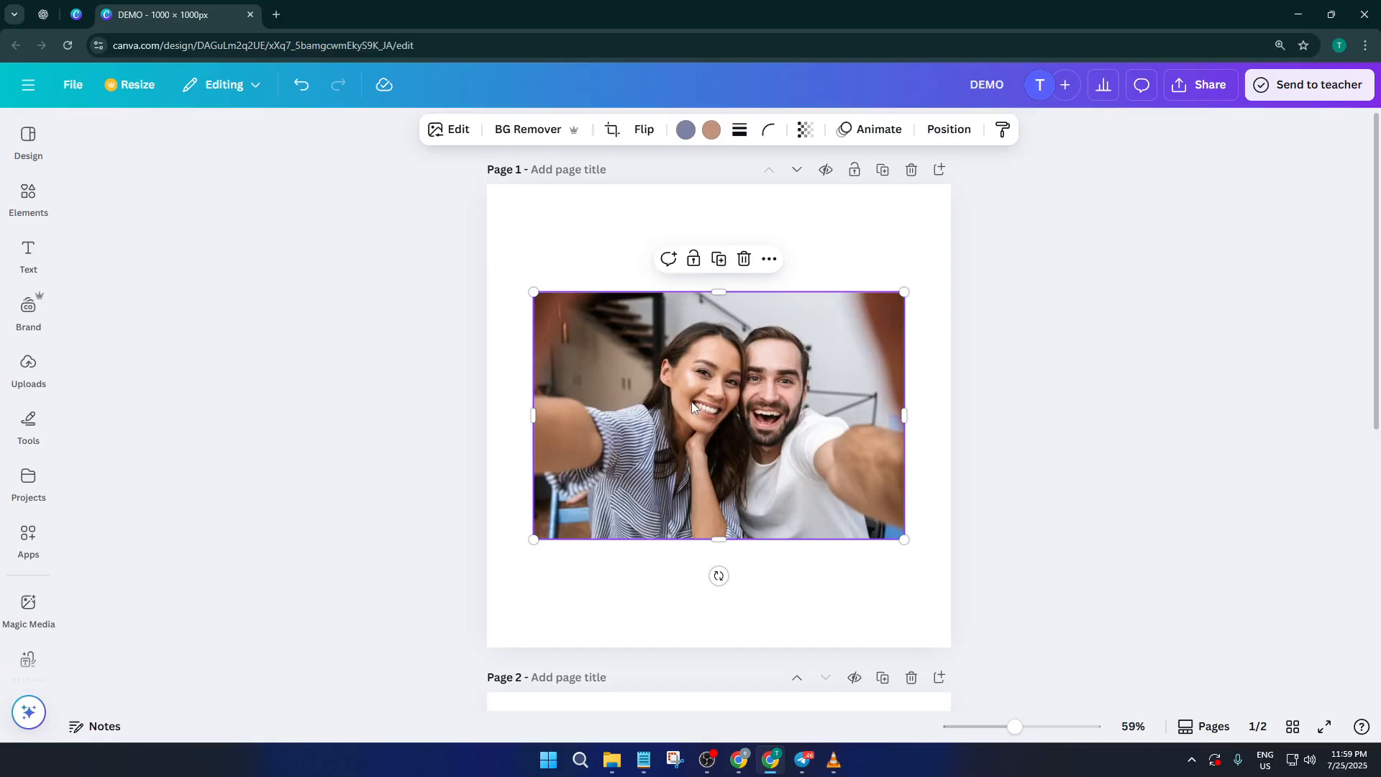
mouse_move(729, 385)
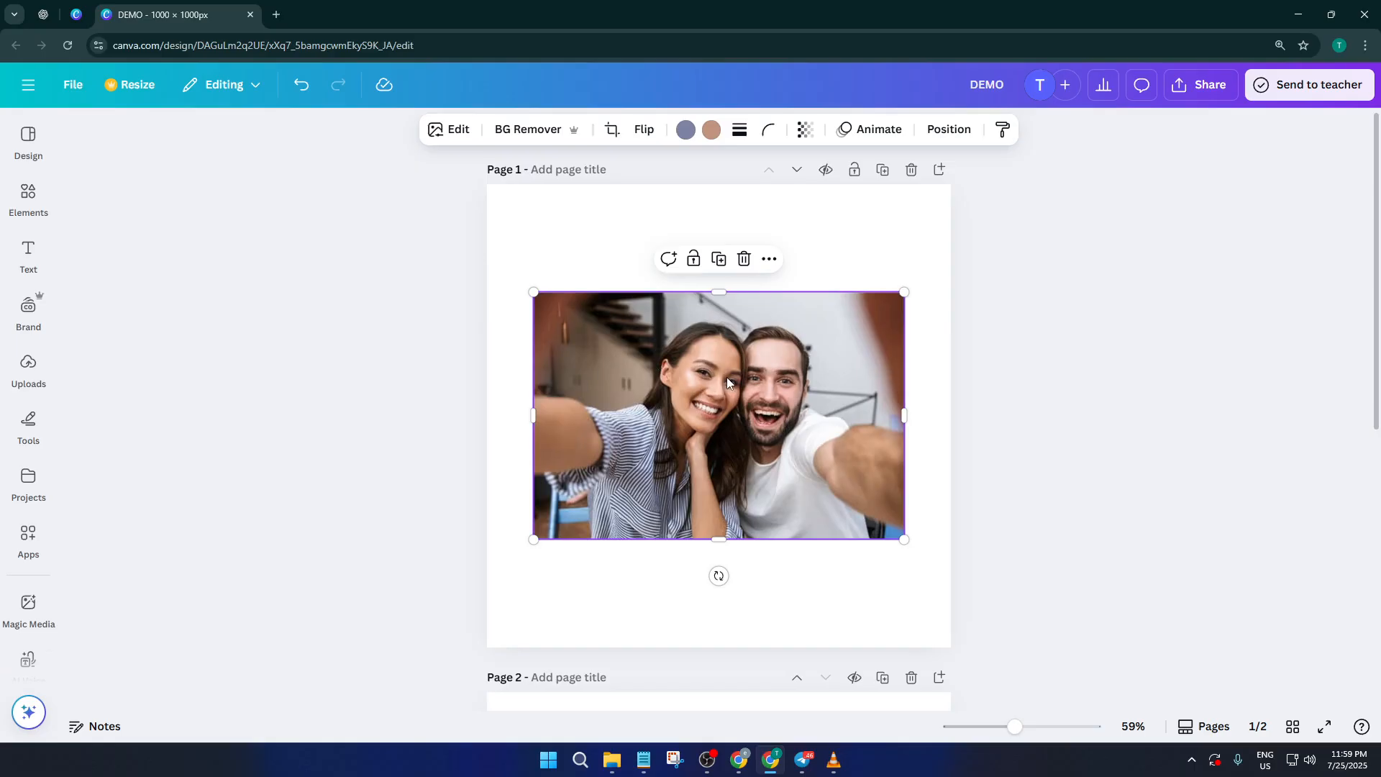
mouse_move(692, 344)
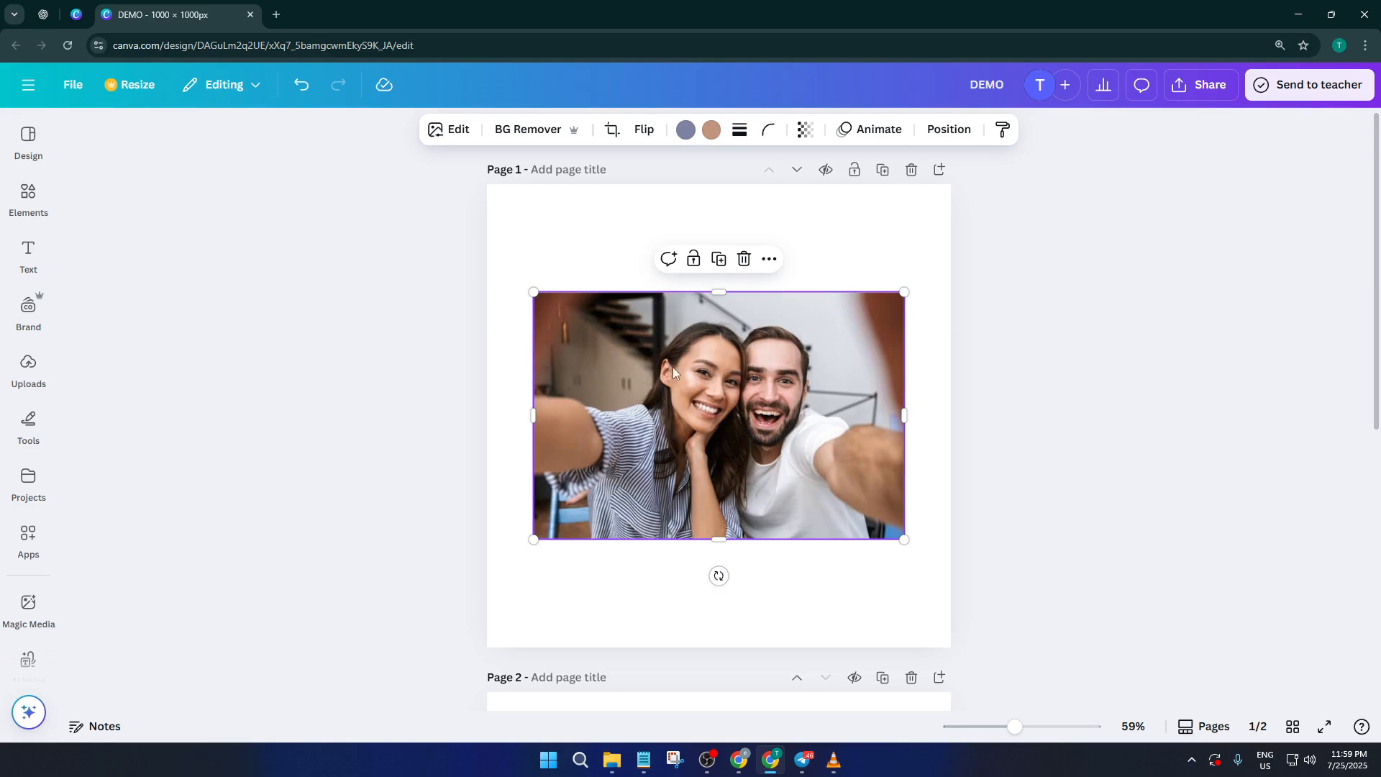
click(596, 226)
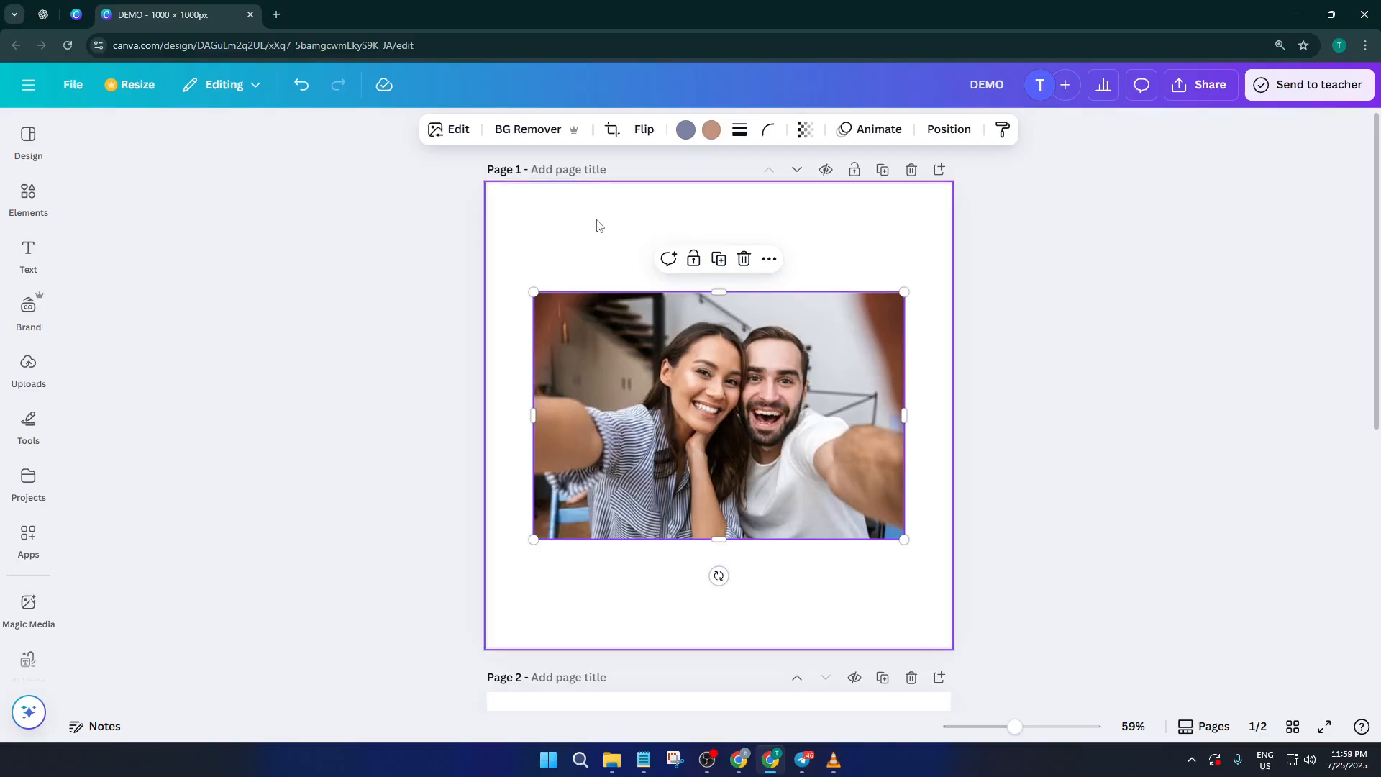
mouse_move(731, 368)
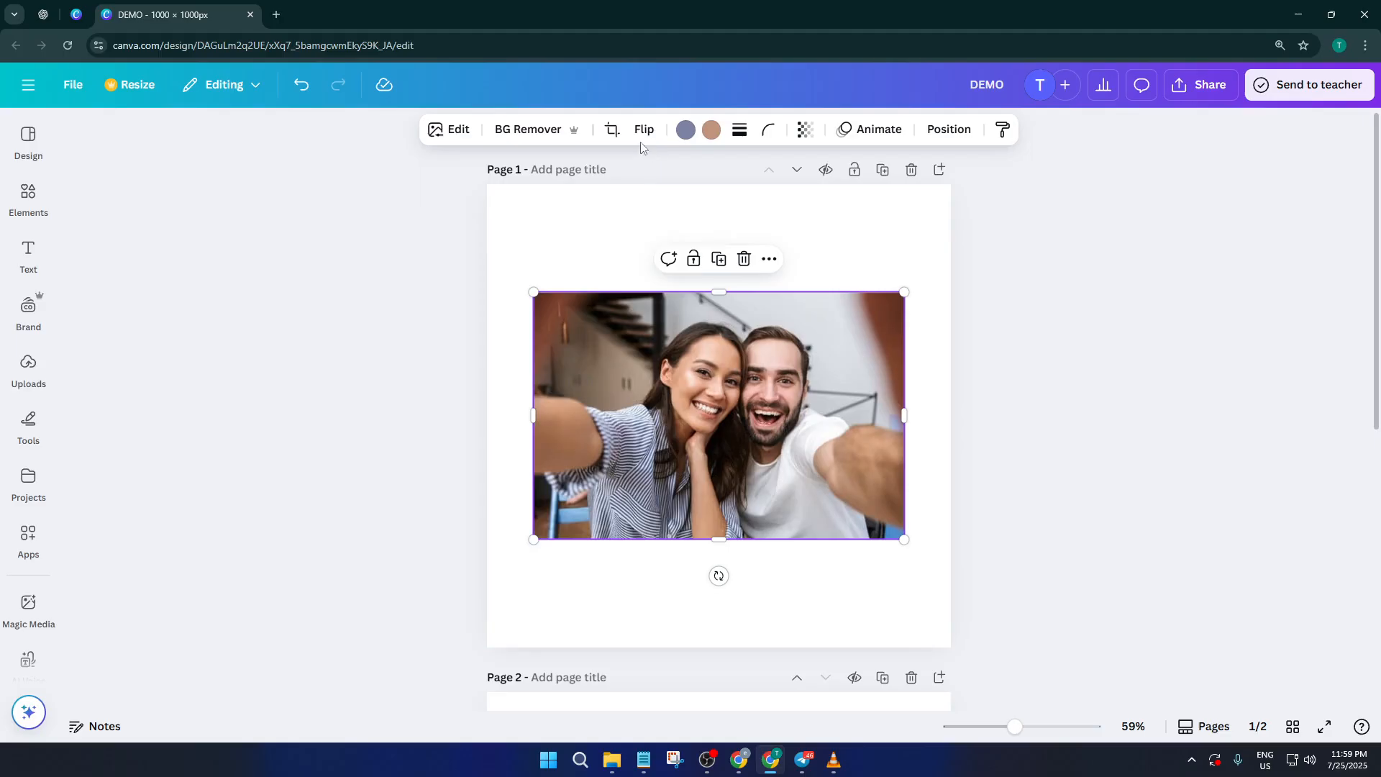
mouse_move(637, 136)
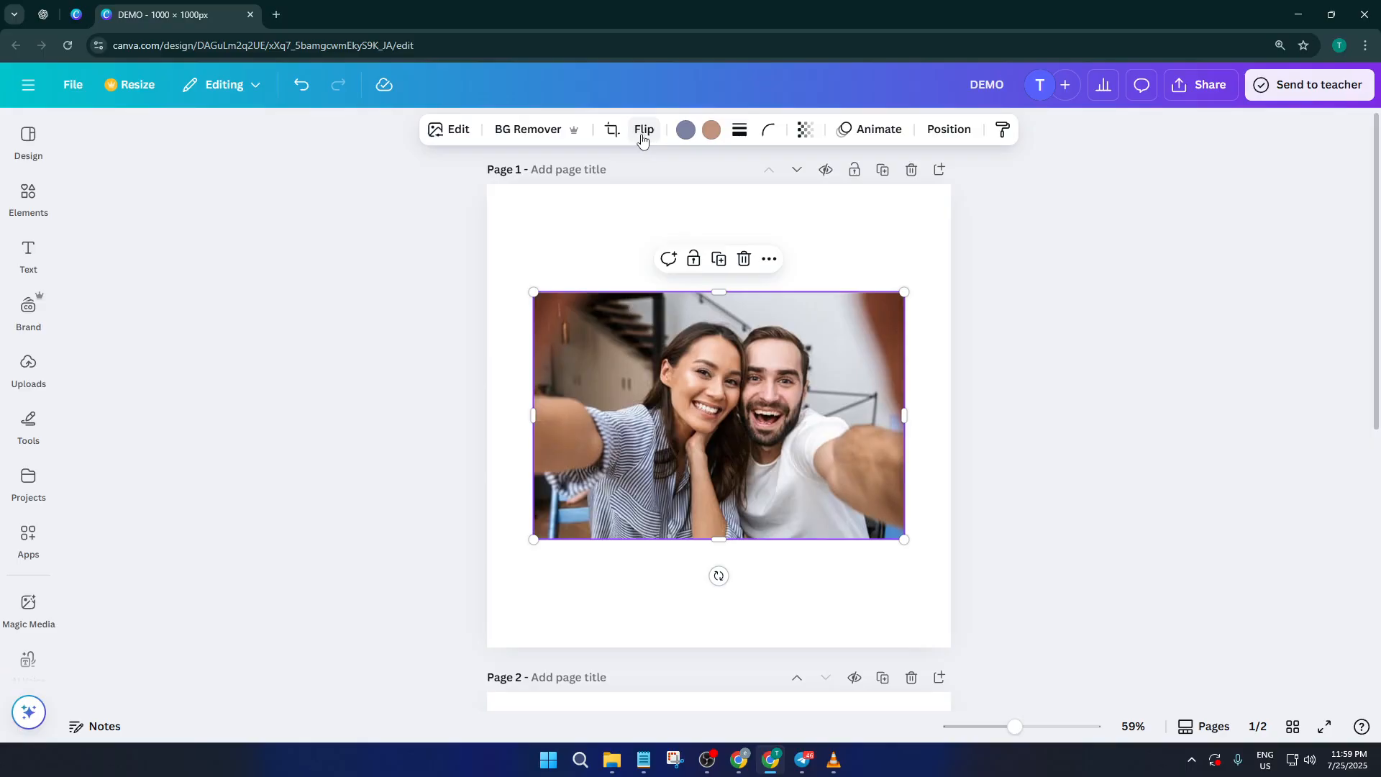
mouse_move(657, 132)
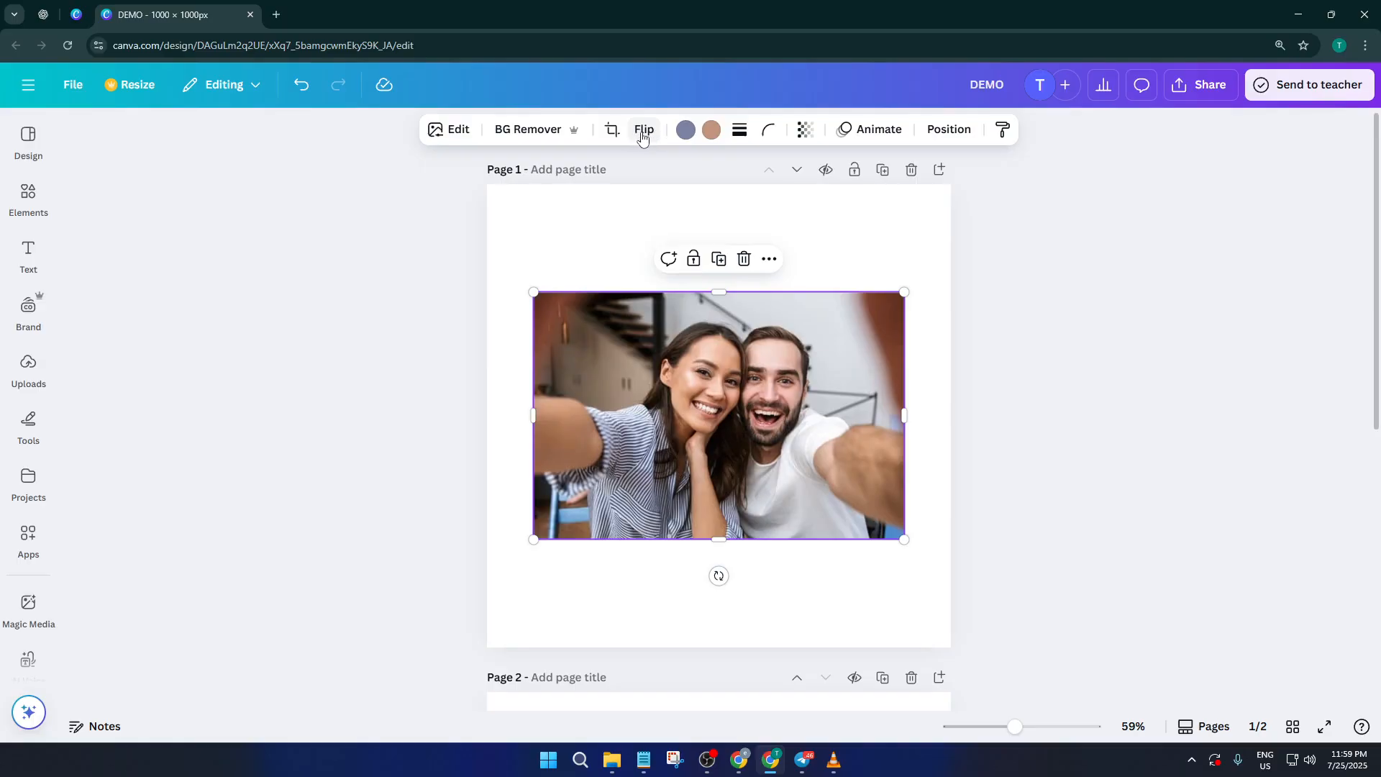
- Try Flip horizontal on the couple photo several times, toggling the mirror on and off
click(645, 129)
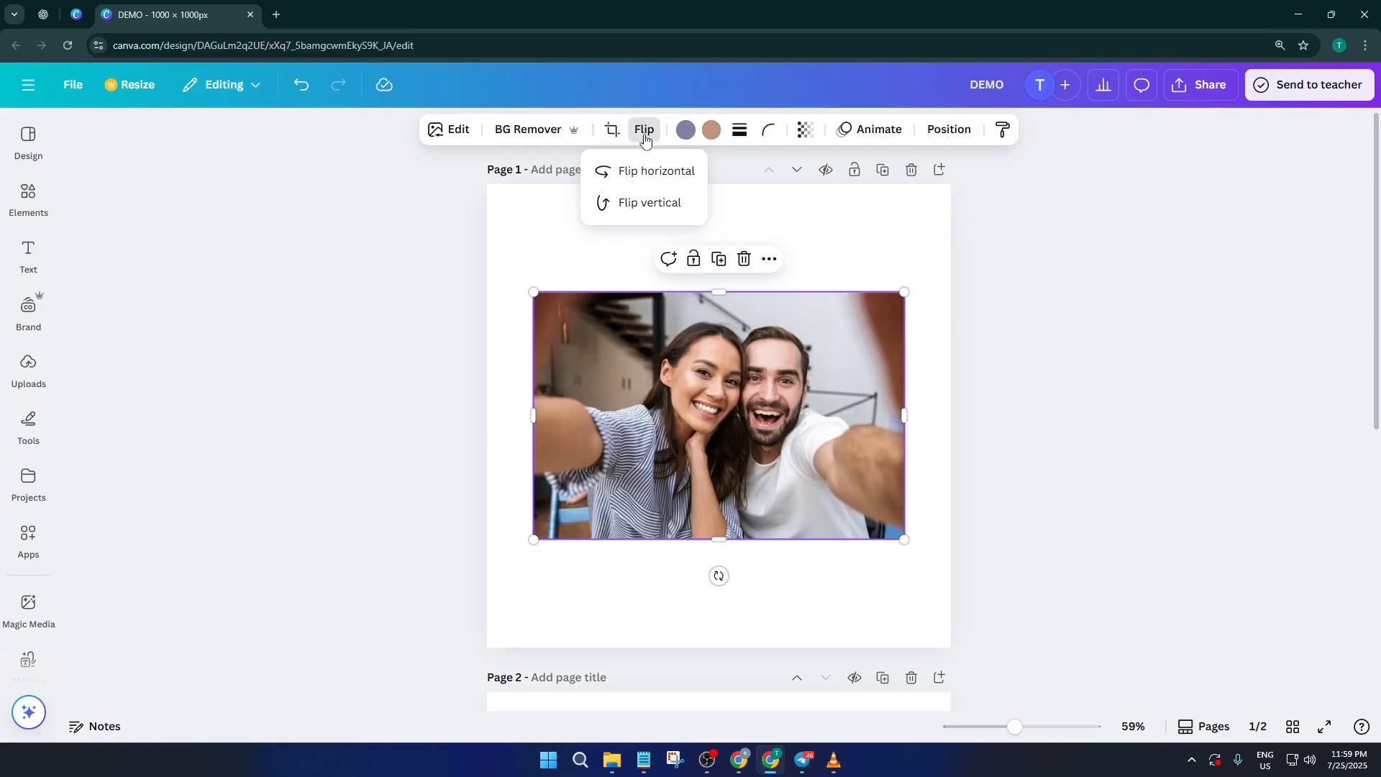
mouse_move(651, 175)
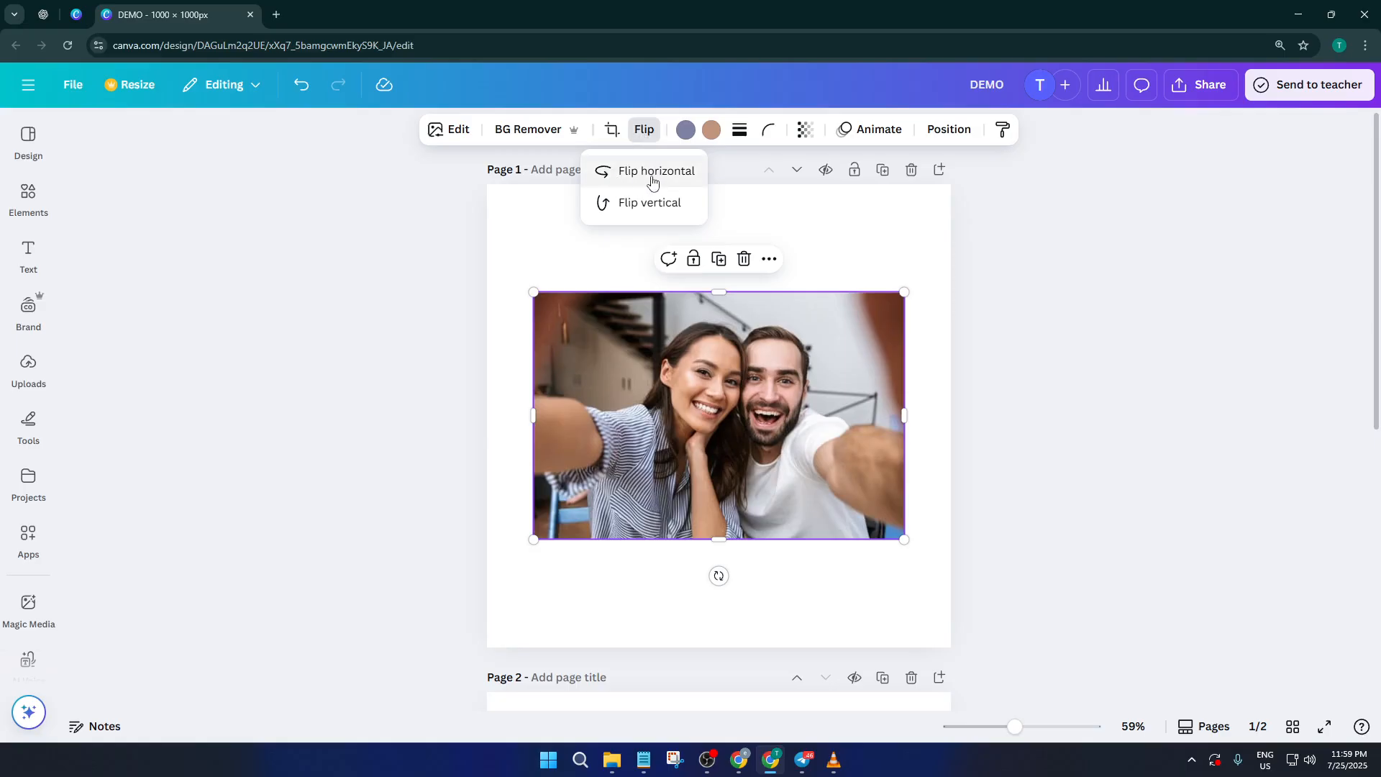
click(656, 171)
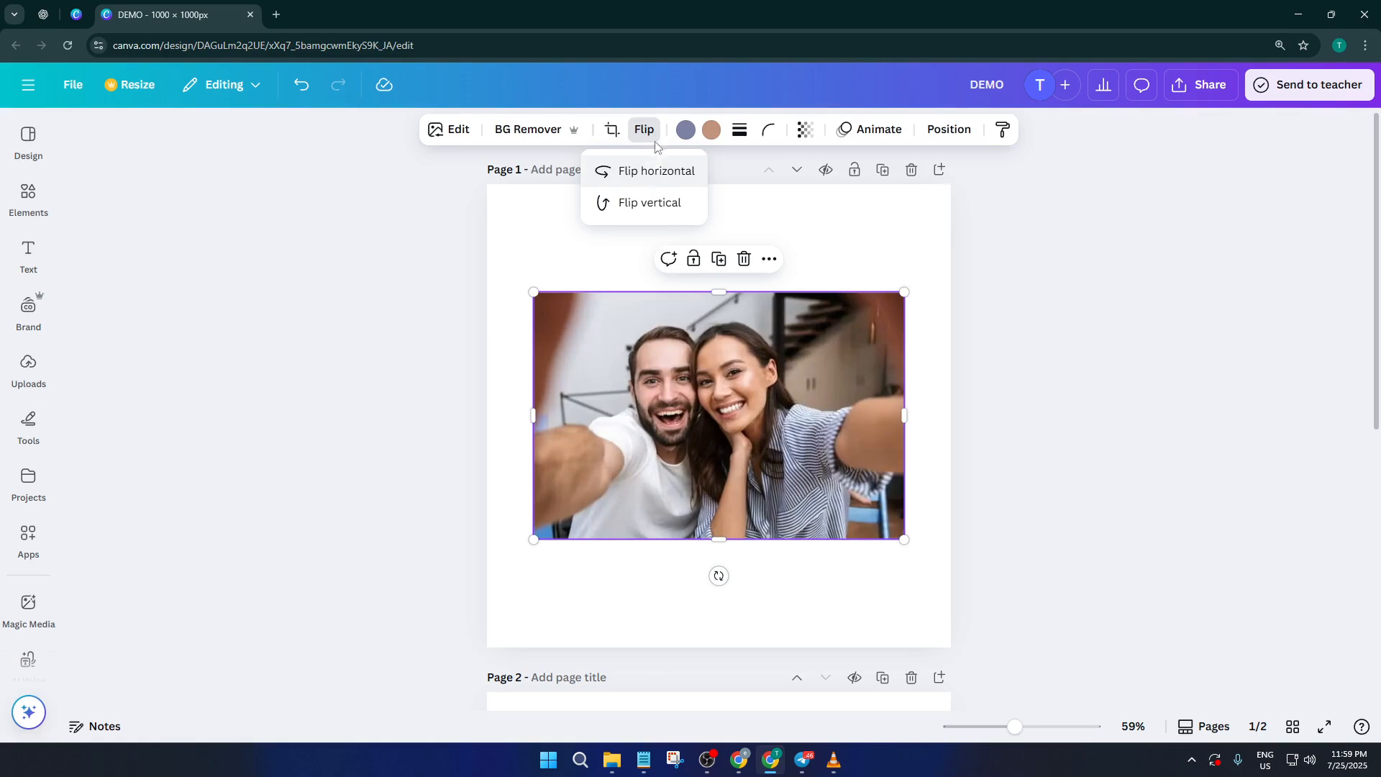
click(656, 171)
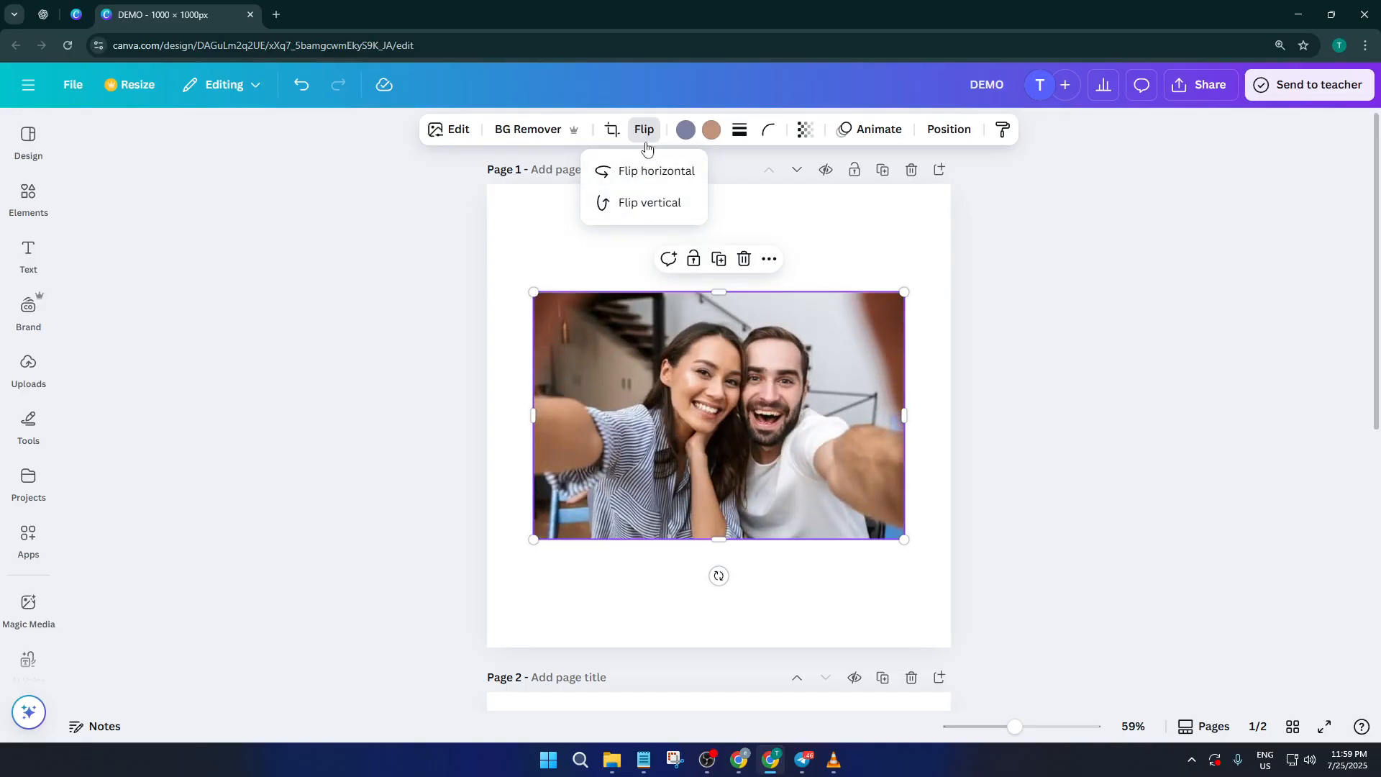
click(656, 171)
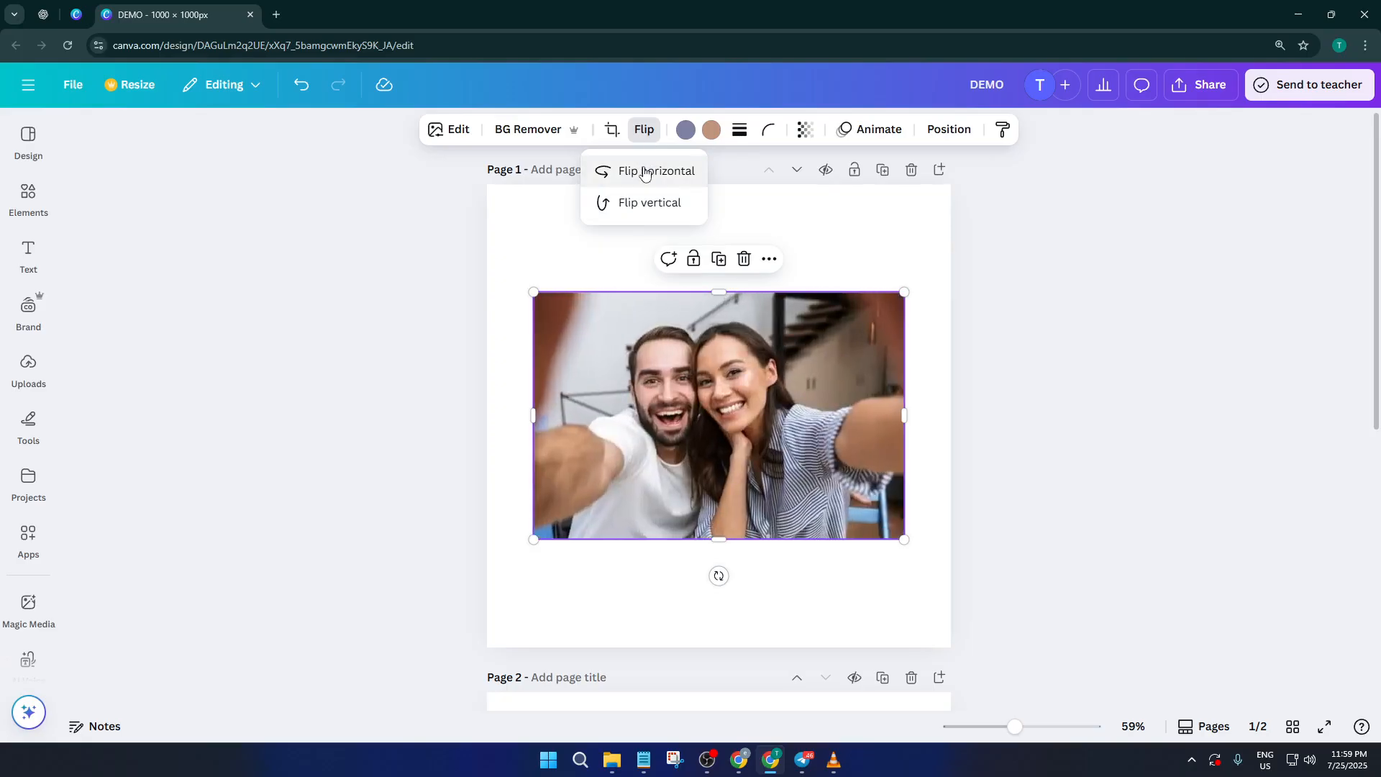
click(657, 171)
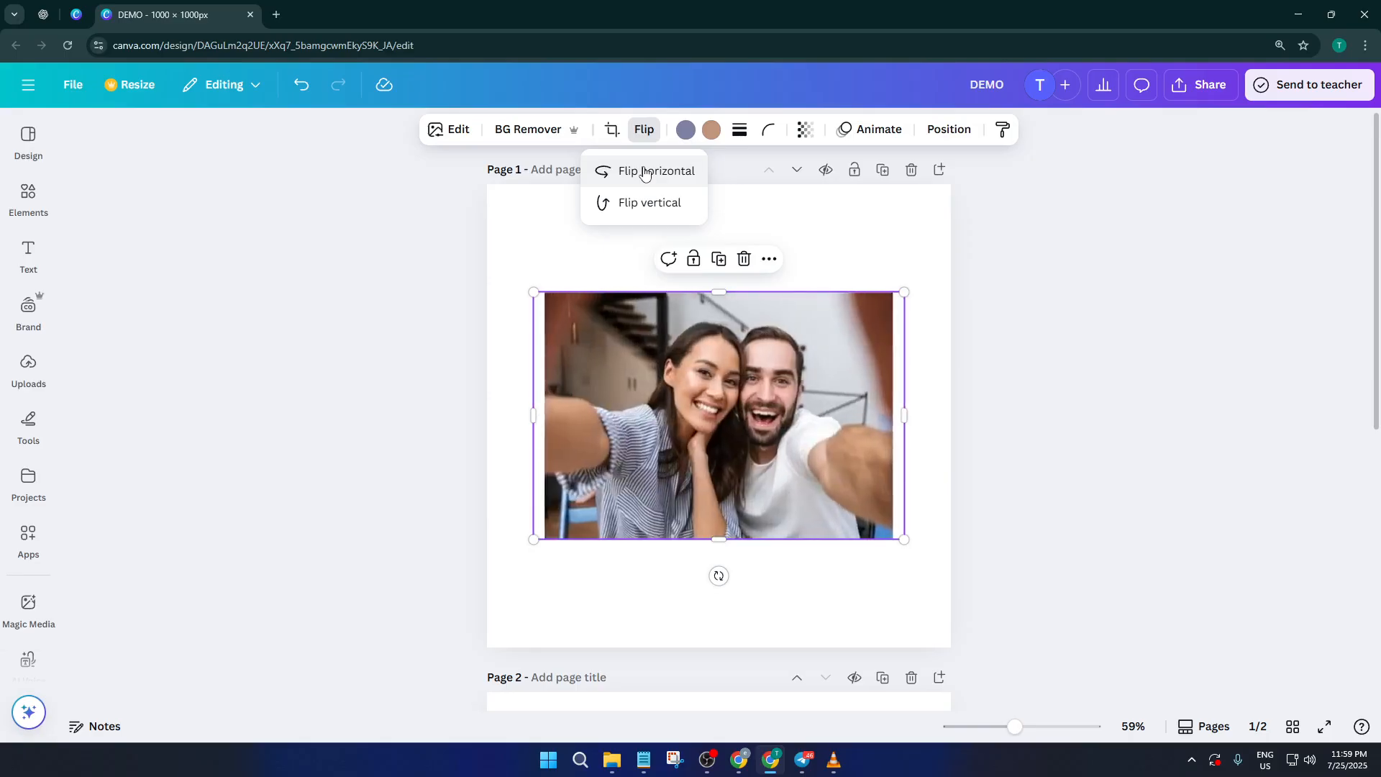
click(657, 171)
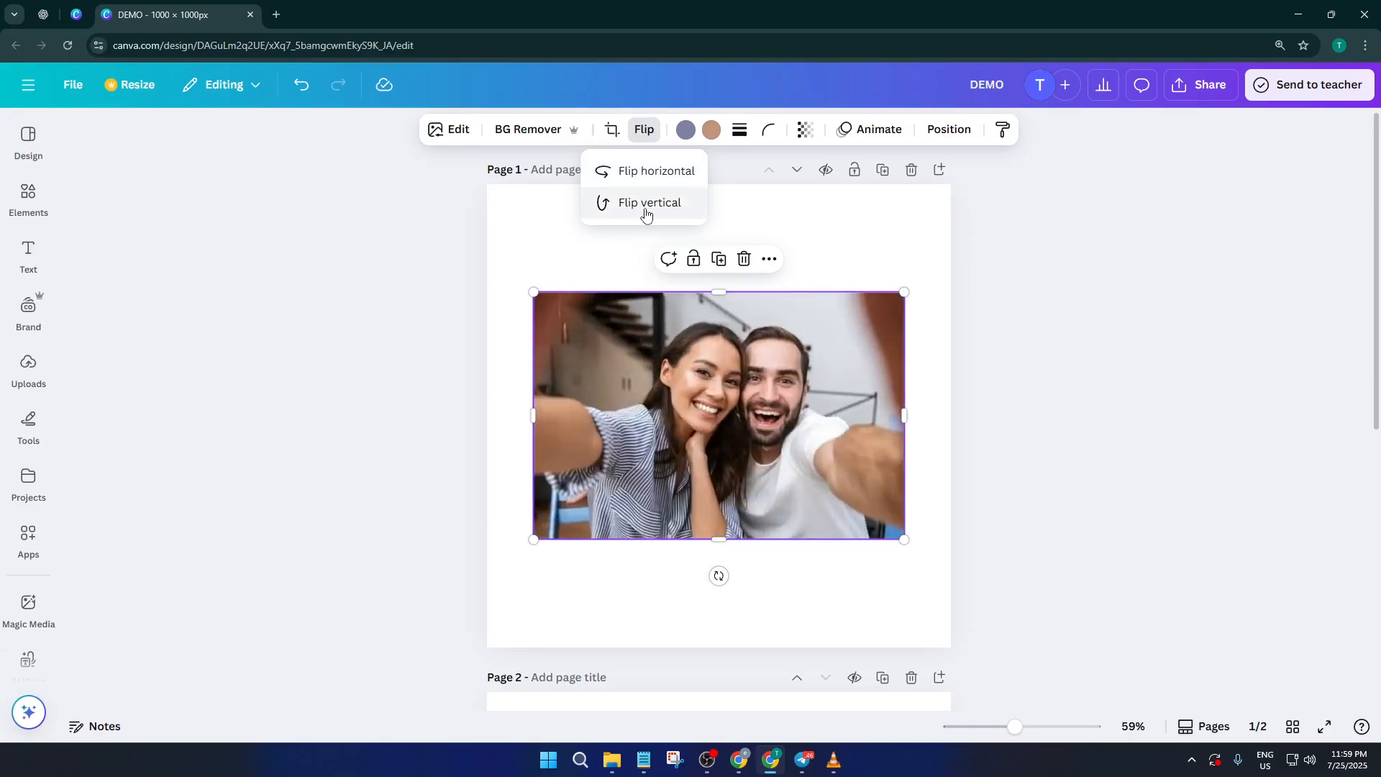
- Try Flip vertical and horizontal again, returning the photo to its original orientation
click(649, 203)
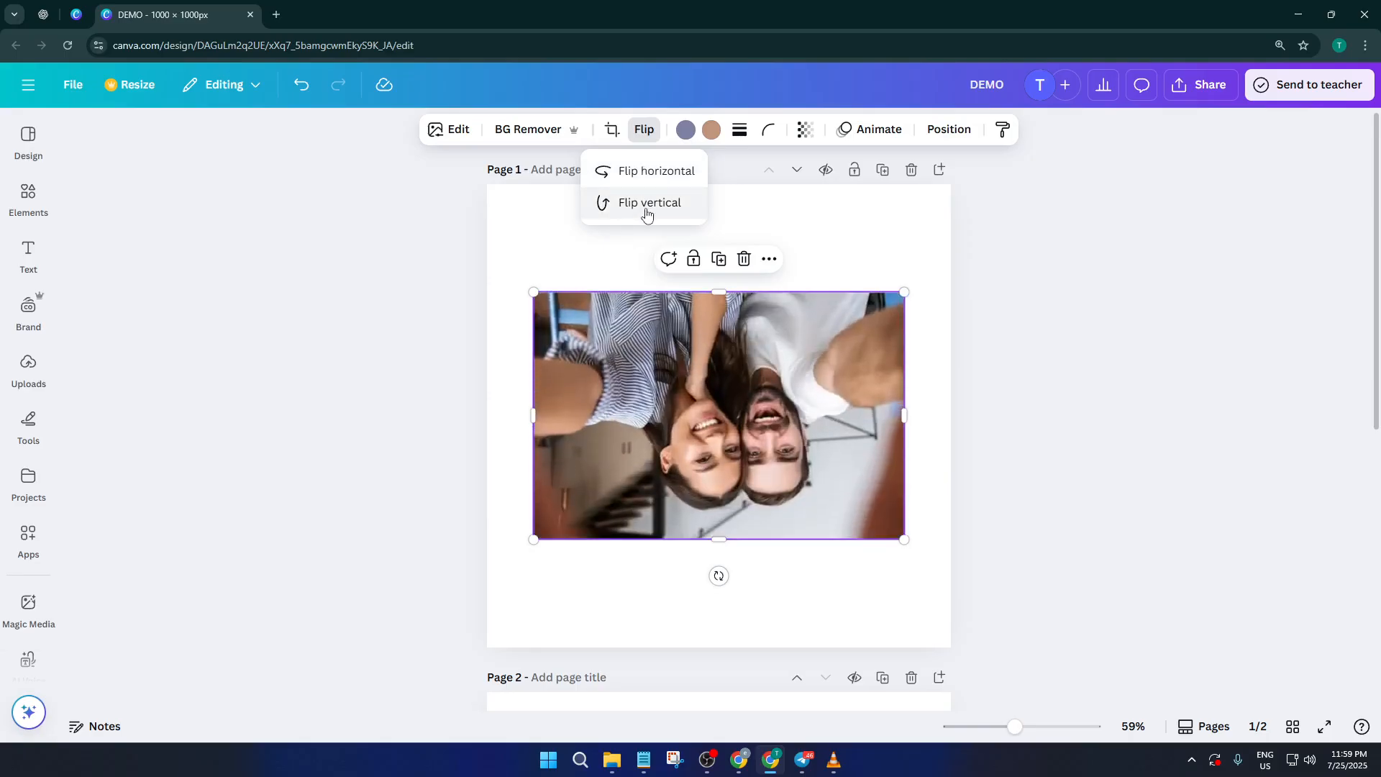
click(649, 203)
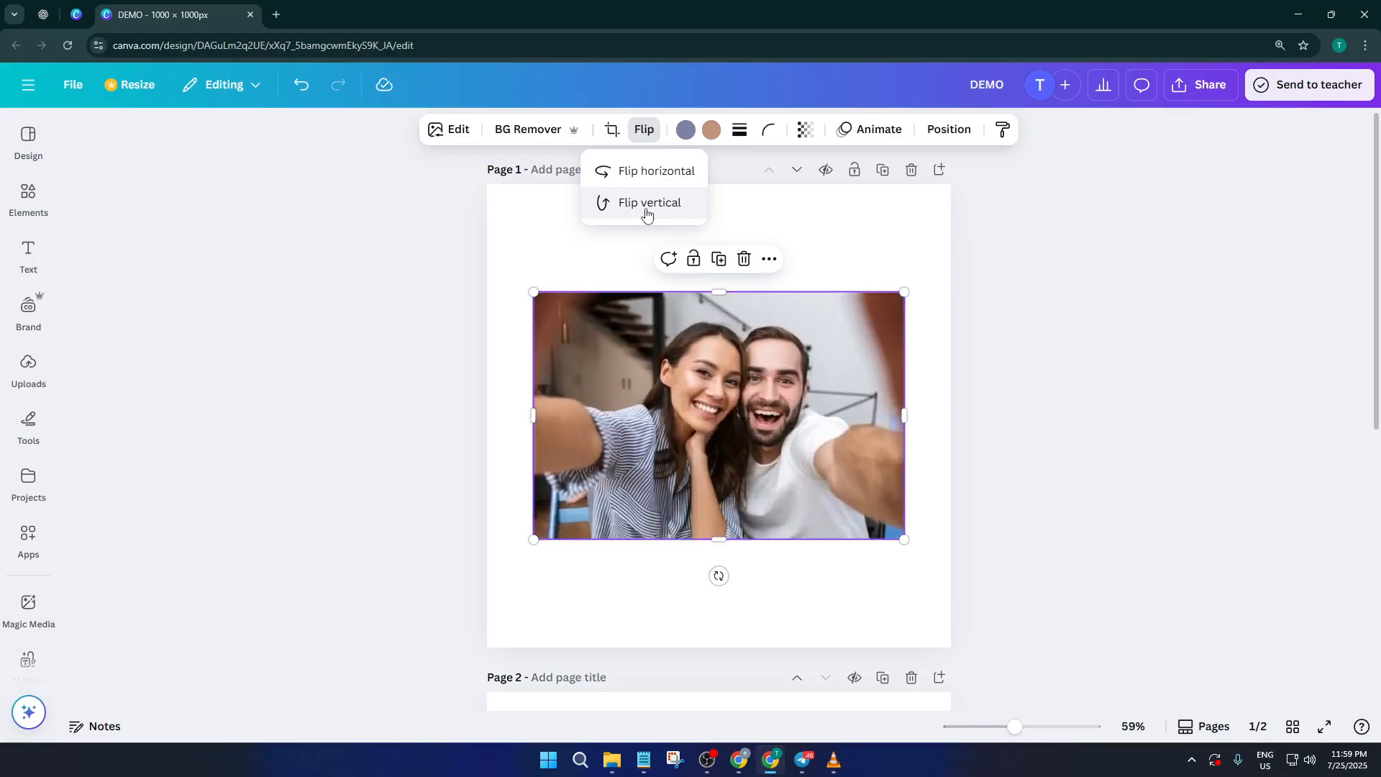
click(657, 171)
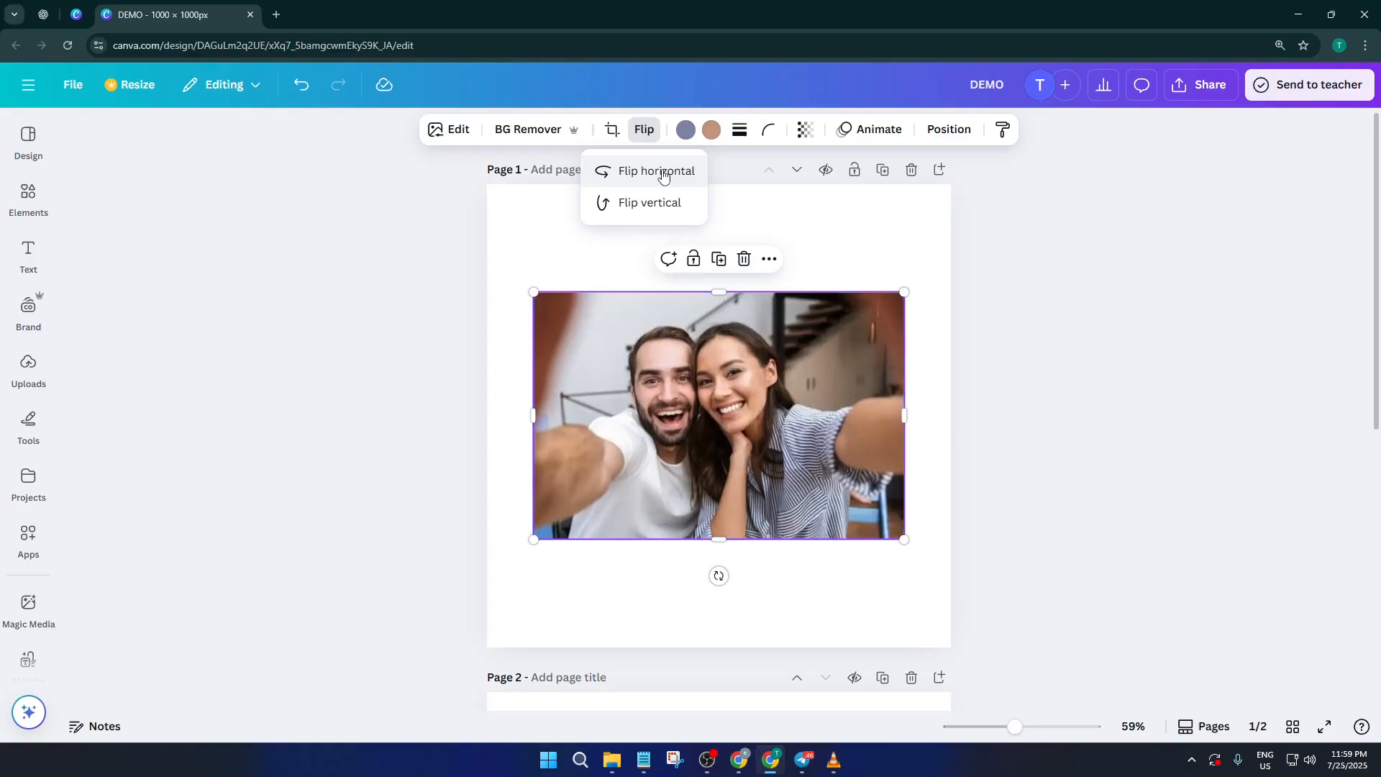
click(656, 171)
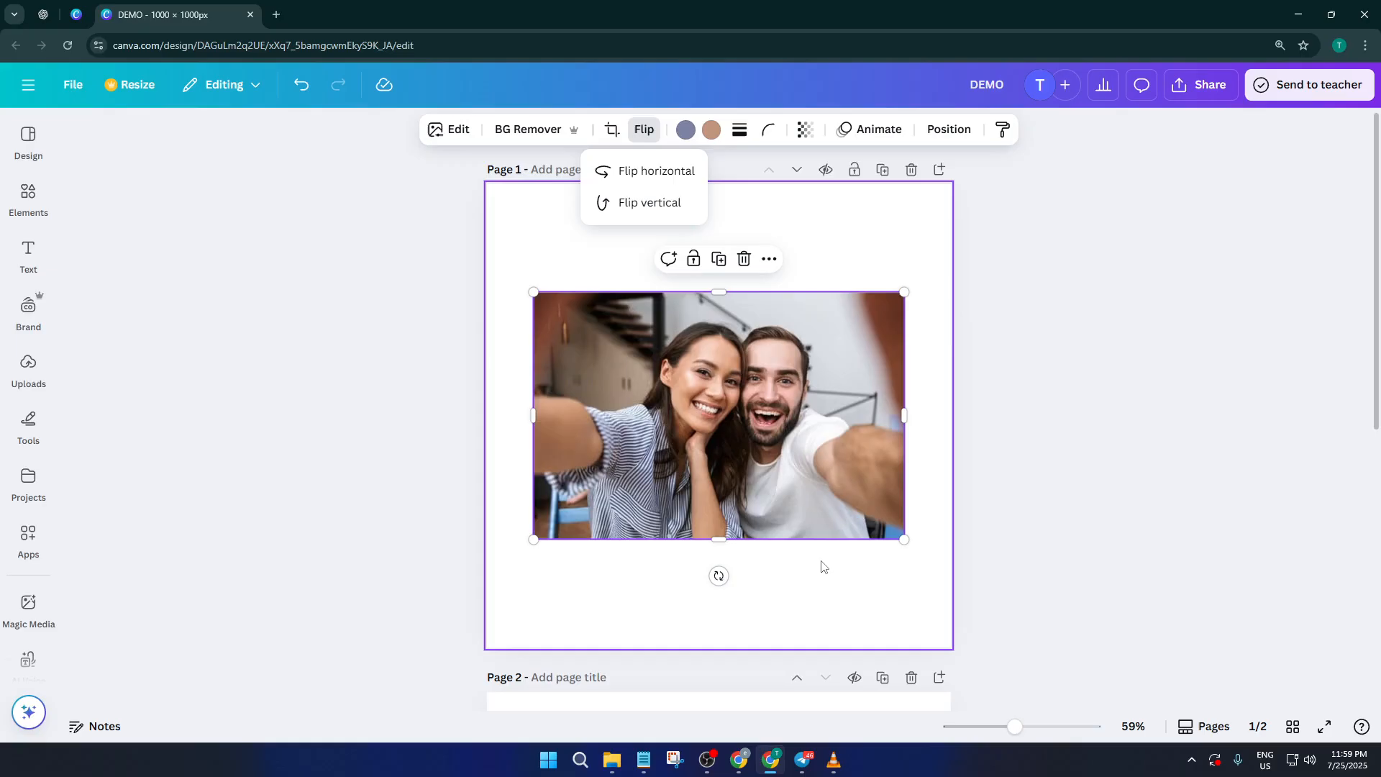
mouse_move(656, 183)
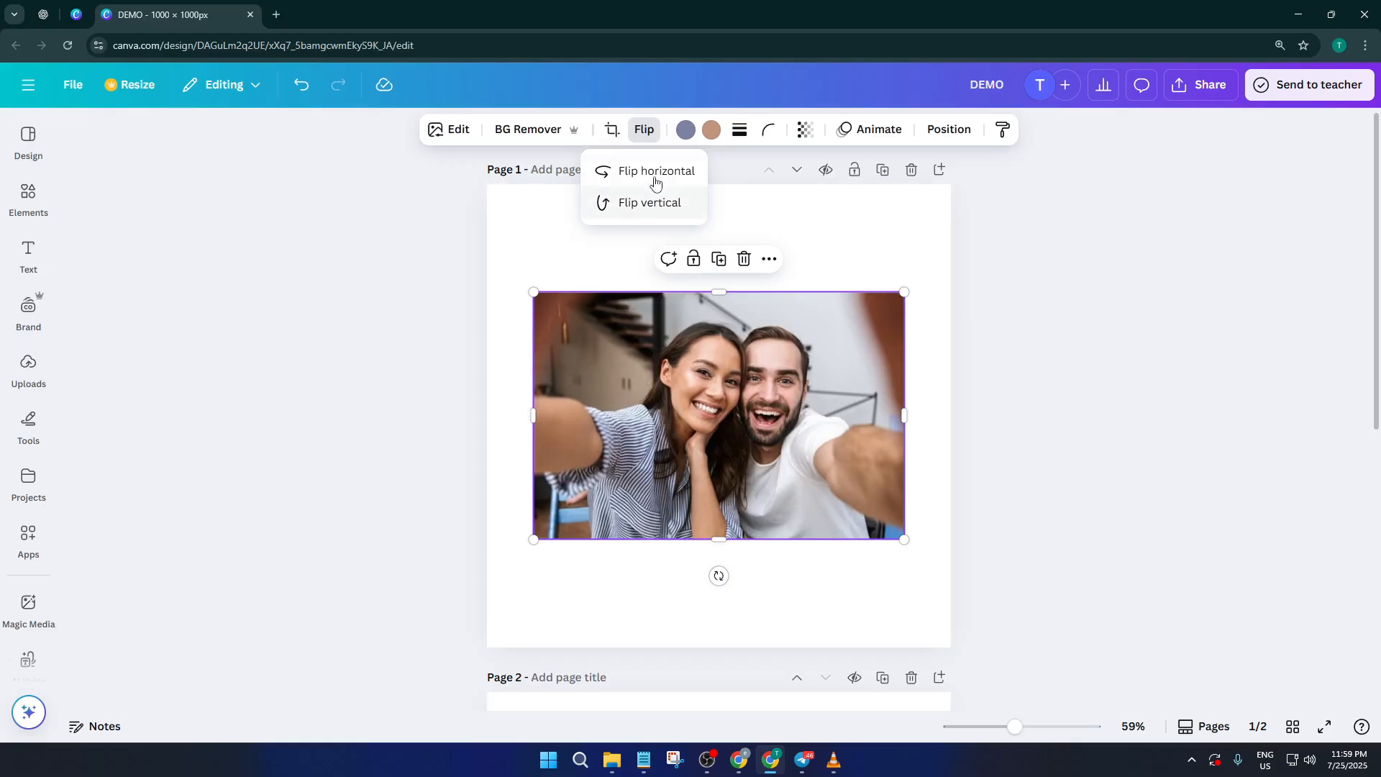
- Flip the couple selfie horizontally so the woman ends up on the right
click(657, 171)
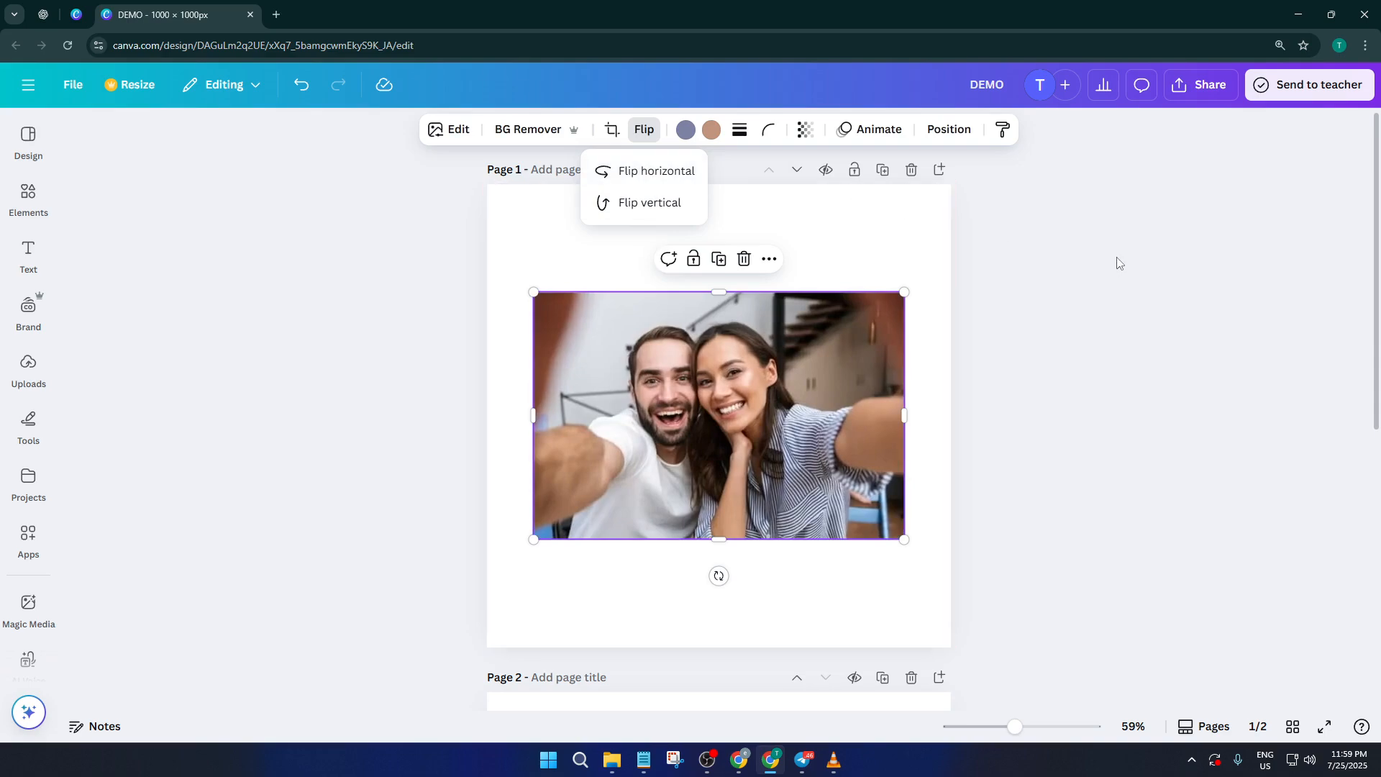
mouse_move(1105, 265)
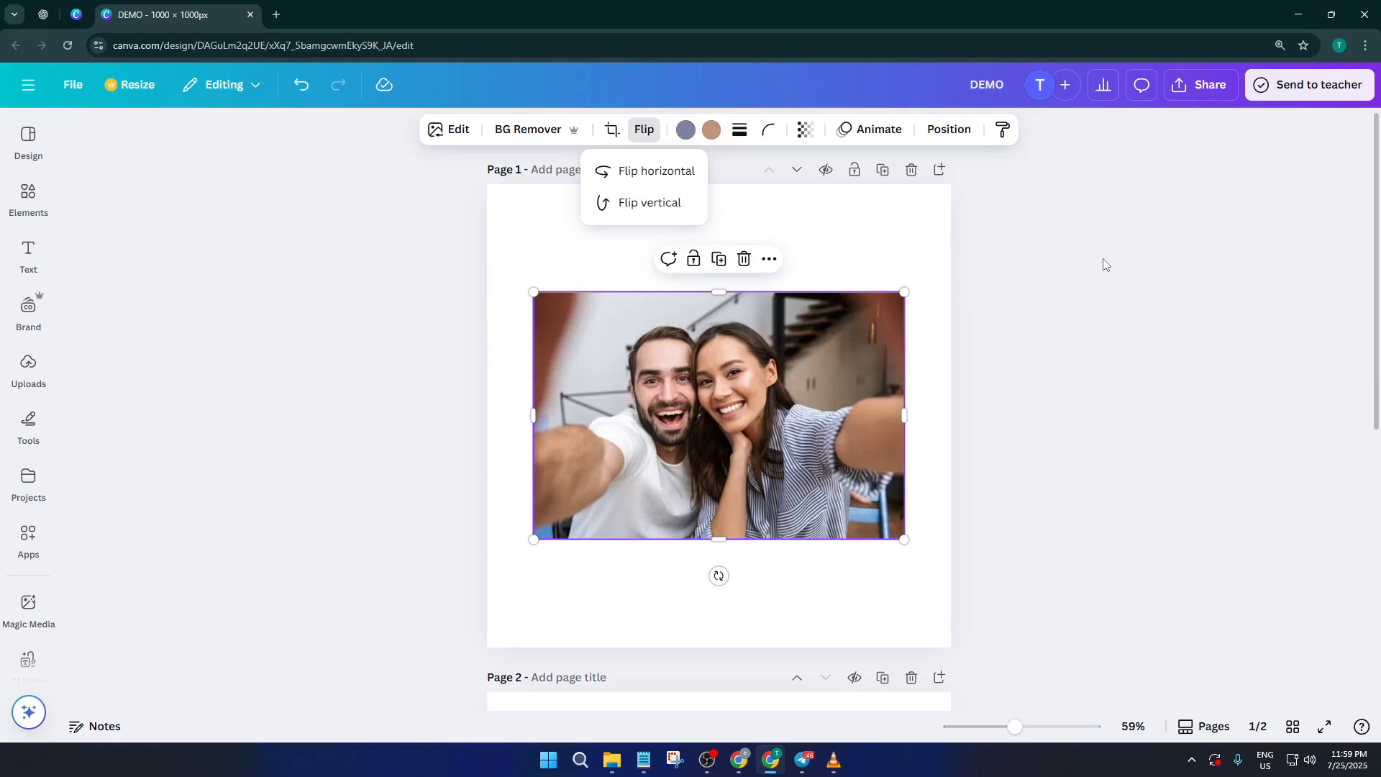
mouse_move(910, 256)
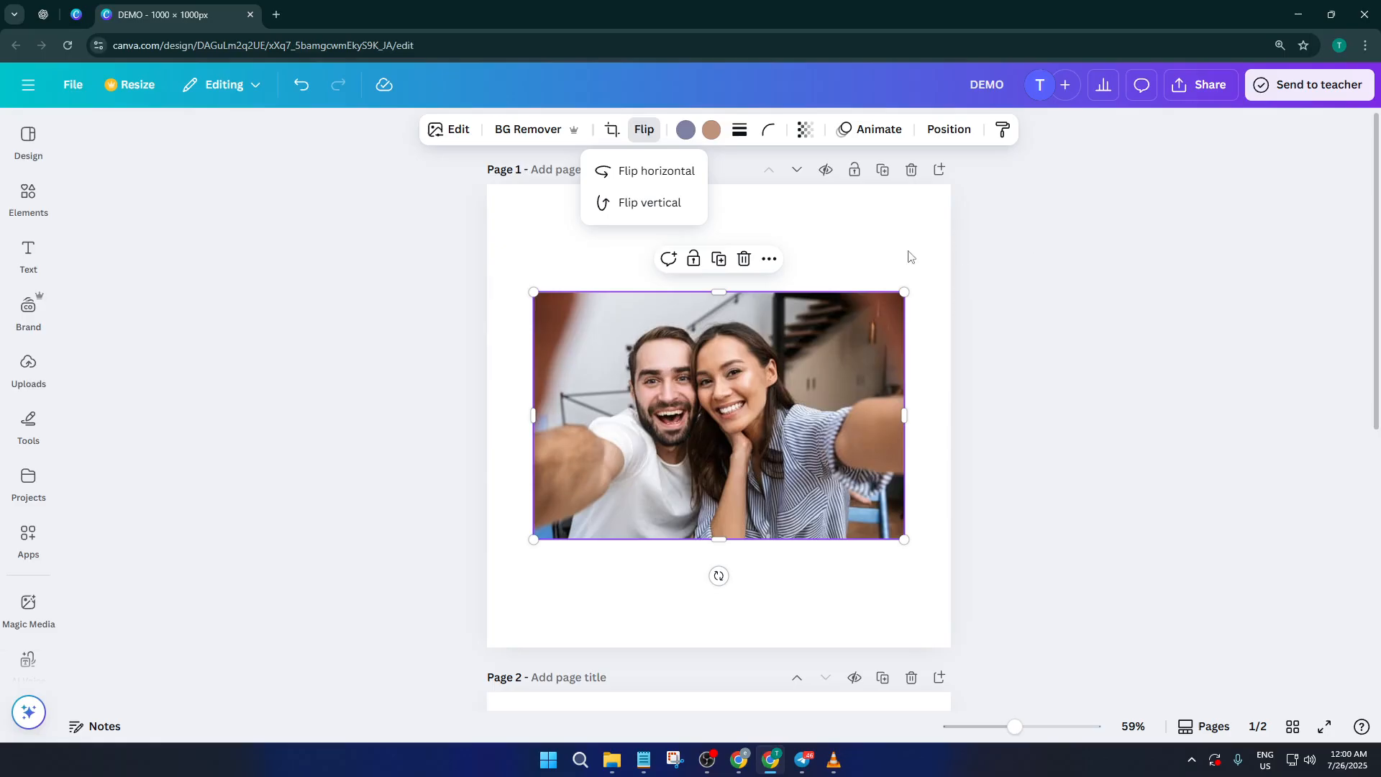
mouse_move(1000, 261)
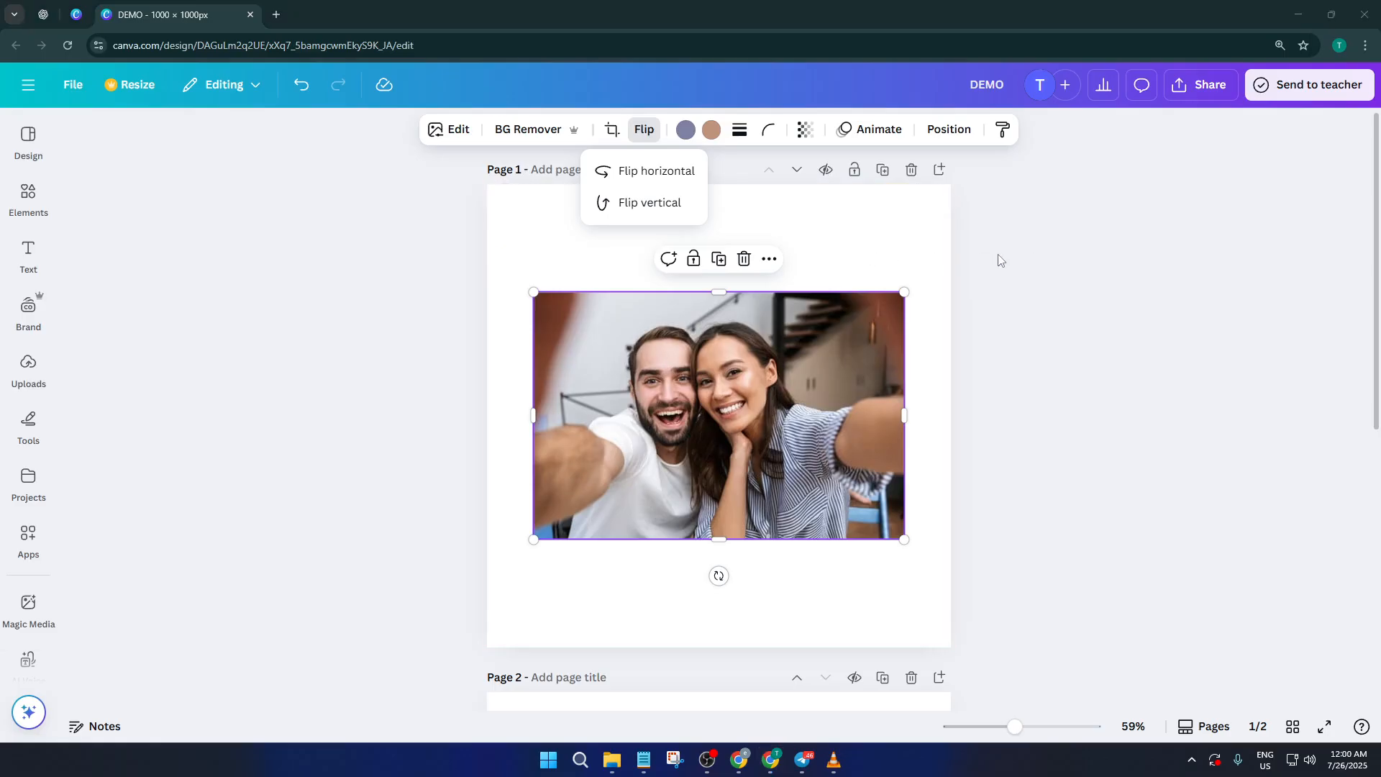
mouse_move(928, 260)
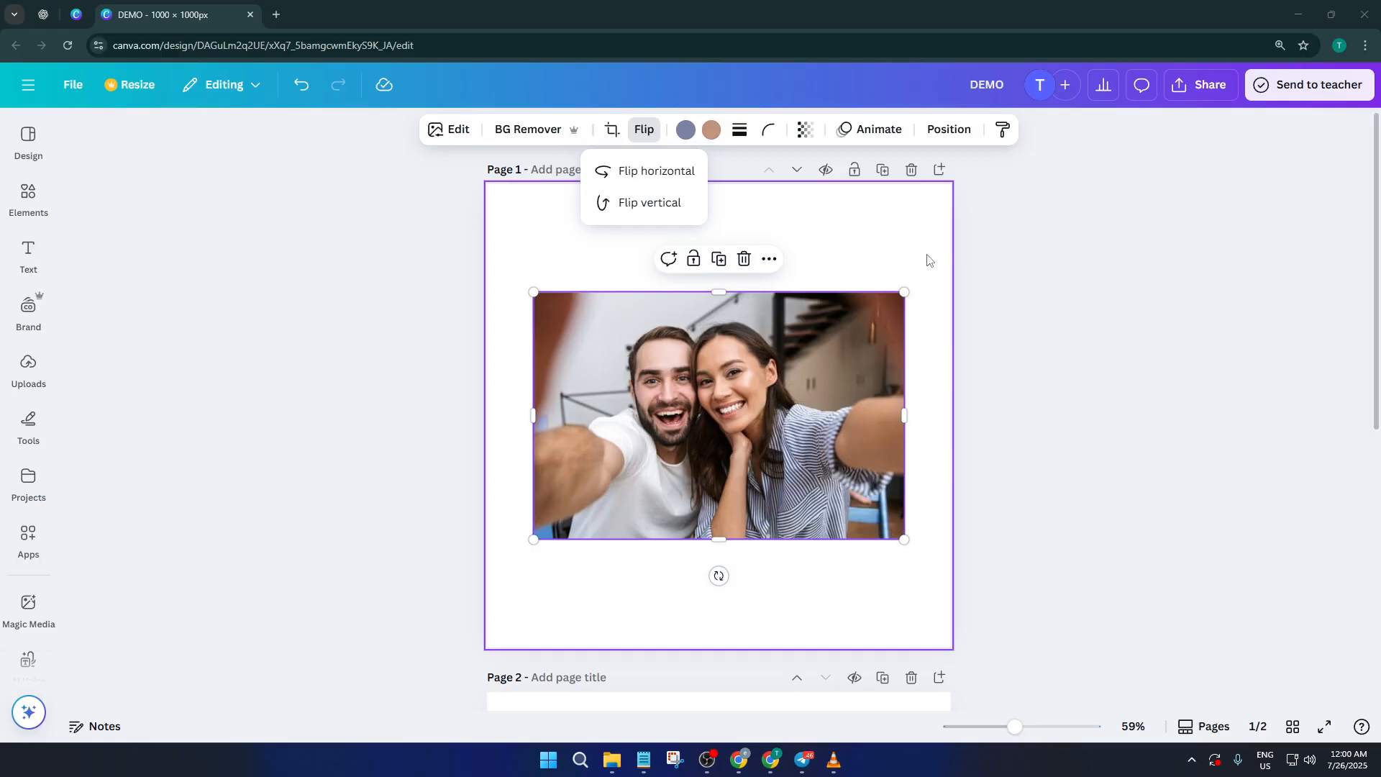
mouse_move(676, 237)
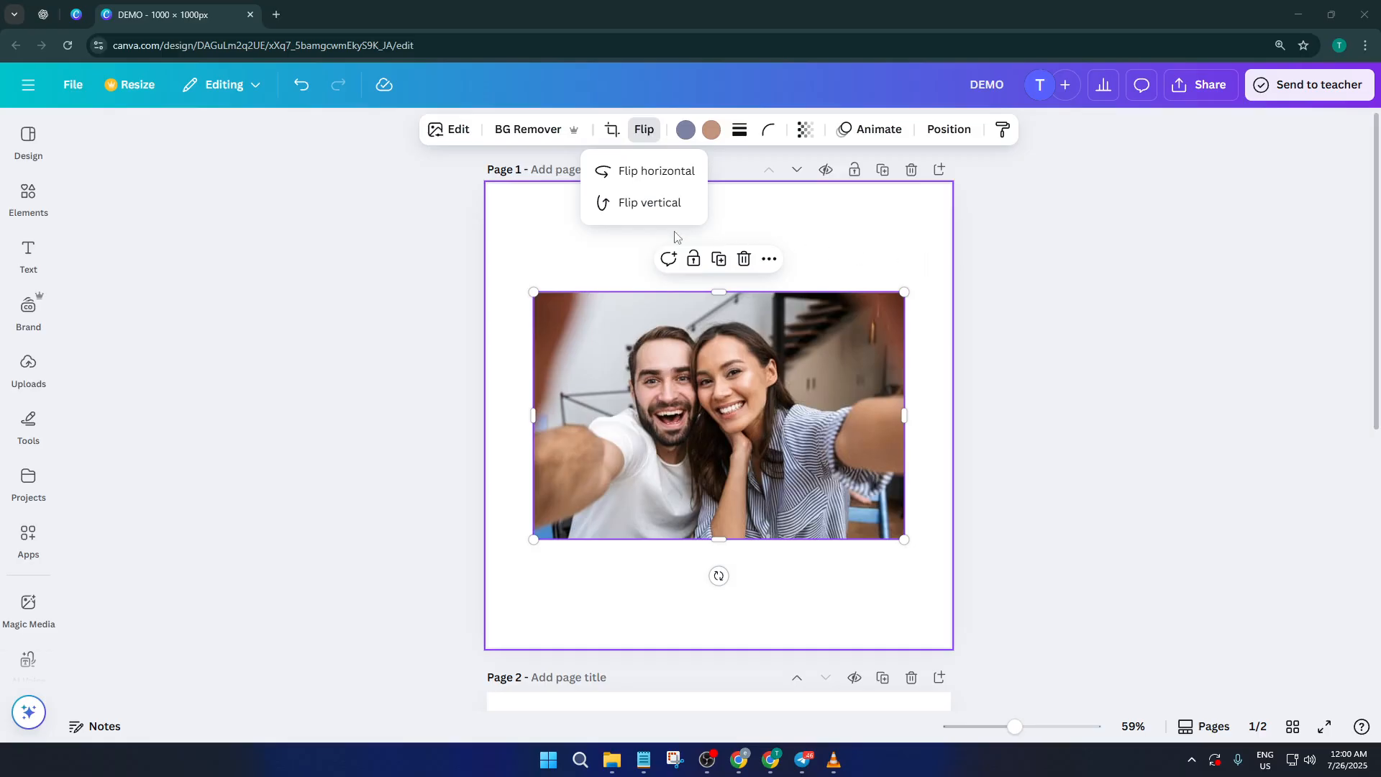
mouse_move(637, 223)
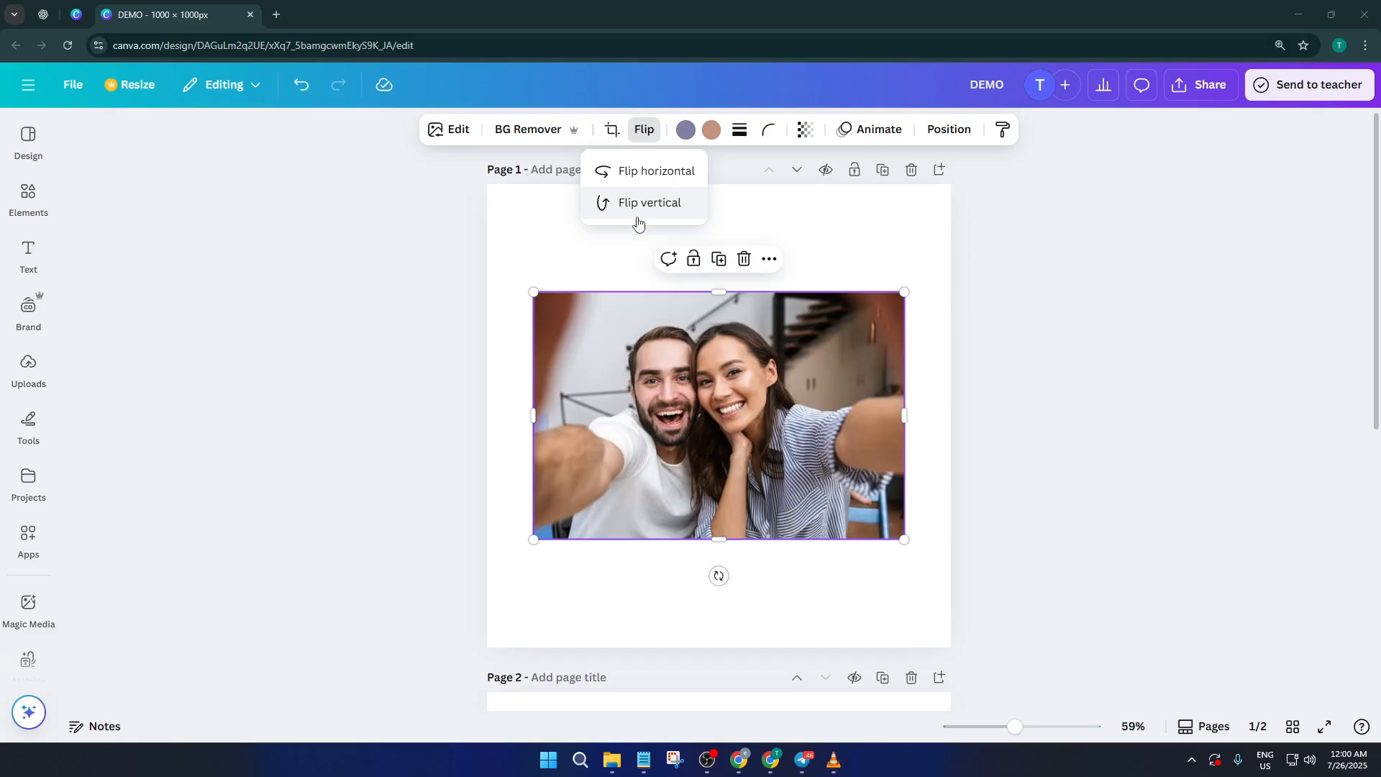